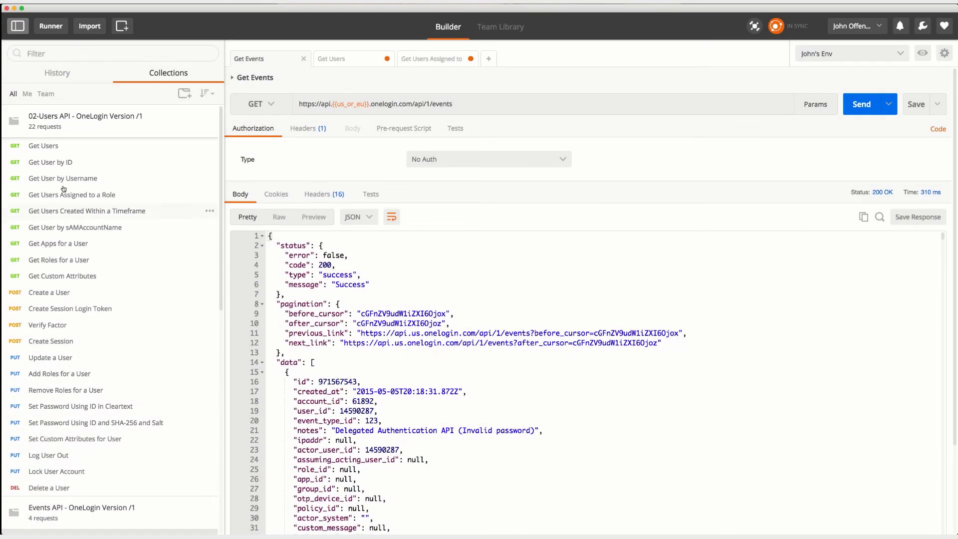
{"action": "mouse_move", "coordinate": [50, 455]}
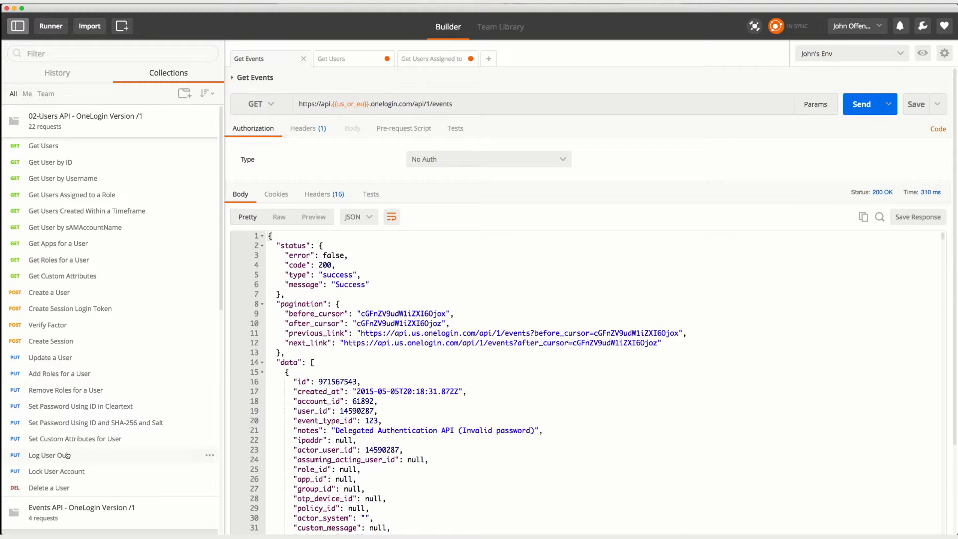
Review the earlier events response and the active environment's variable values
{"action": "scroll", "scroll_direction": "down", "scroll_amount": 3}
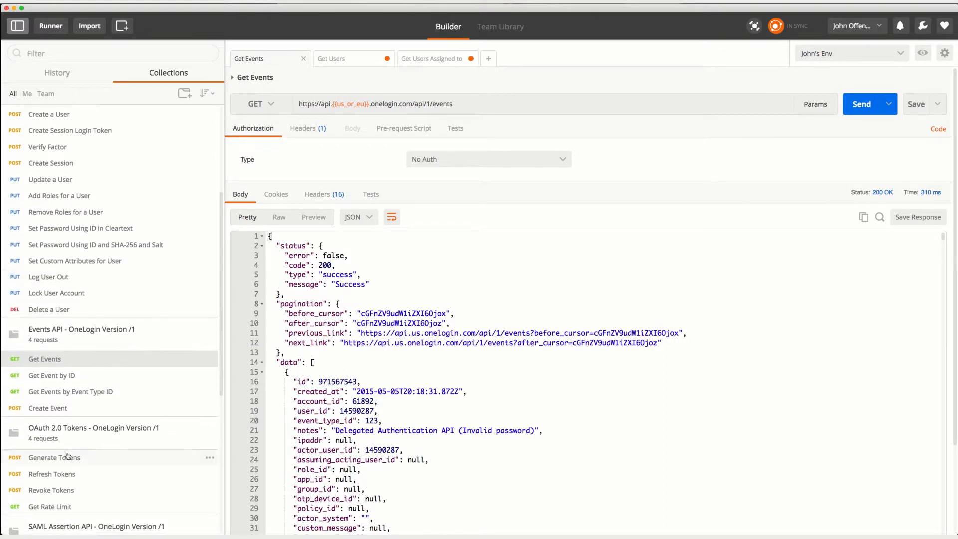
{"action": "mouse_move", "coordinate": [87, 281]}
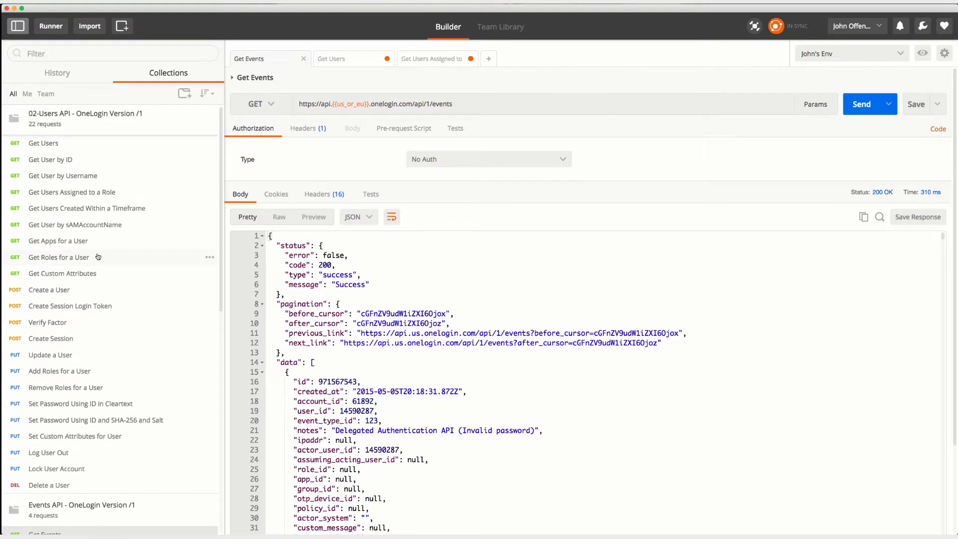
{"action": "mouse_move", "coordinate": [90, 182]}
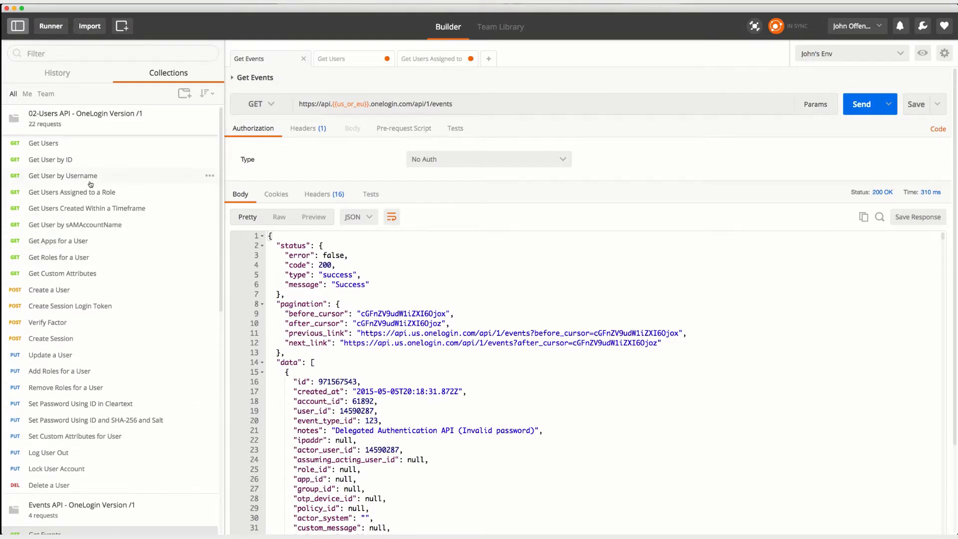
{"action": "scroll", "scroll_direction": "down", "scroll_amount": 3}
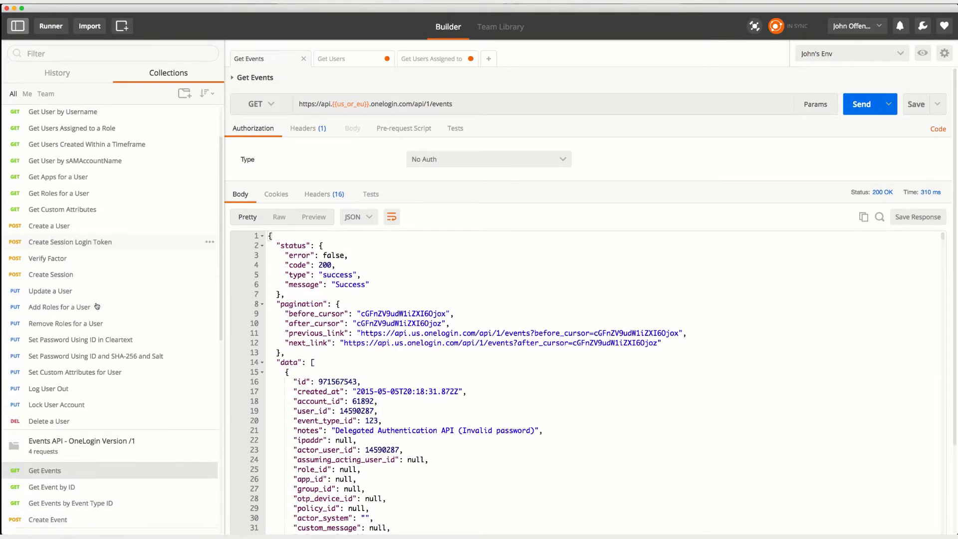
{"action": "scroll", "scroll_direction": "down", "scroll_amount": 3}
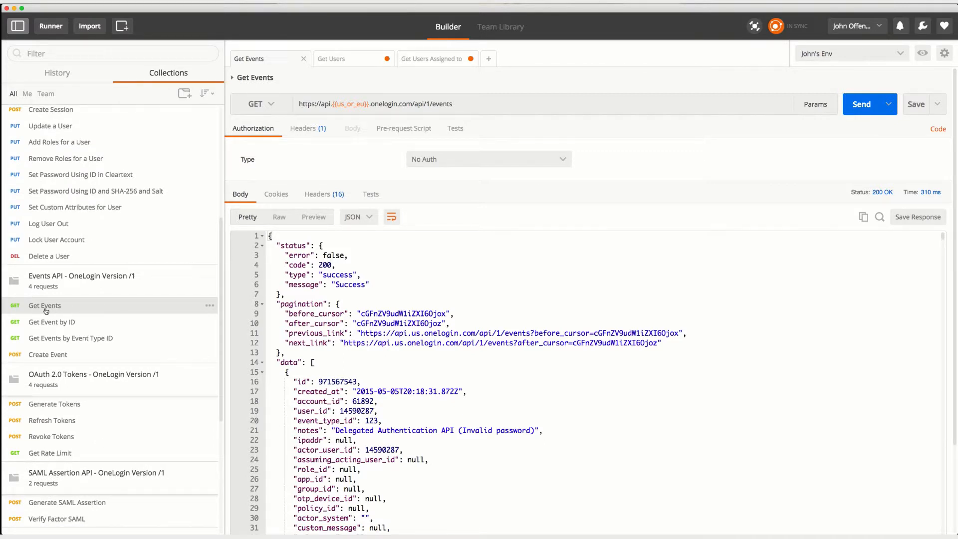
{"action": "mouse_move", "coordinate": [65, 313]}
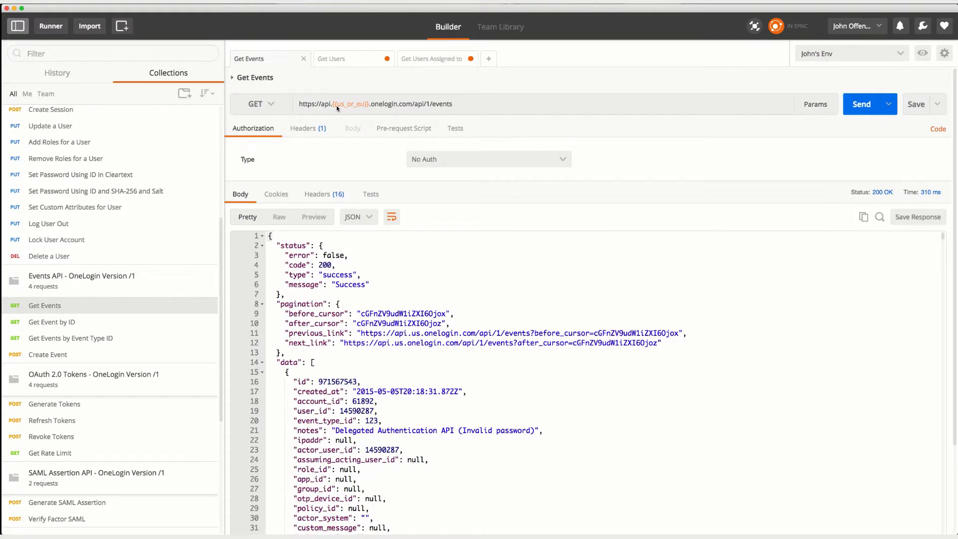
{"action": "mouse_move", "coordinate": [402, 110]}
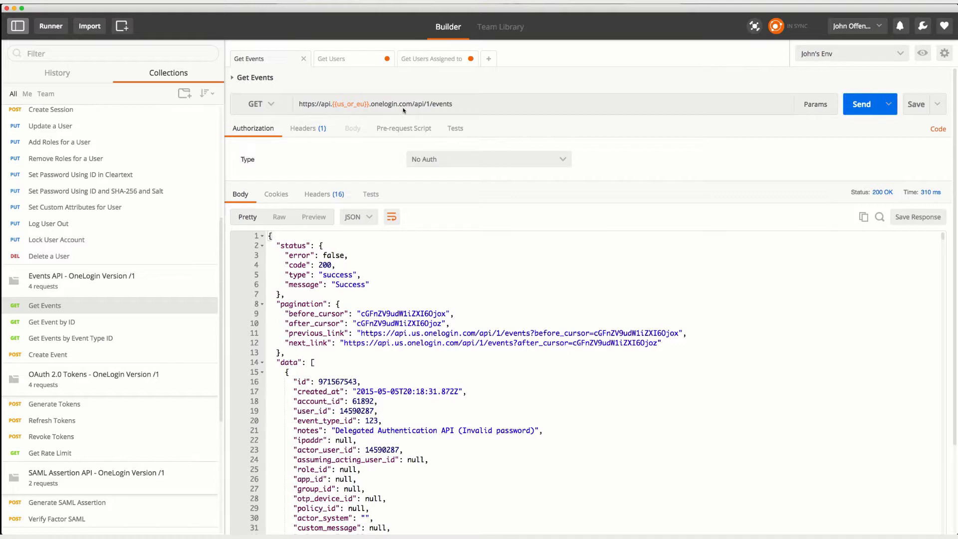
{"action": "mouse_move", "coordinate": [443, 109]}
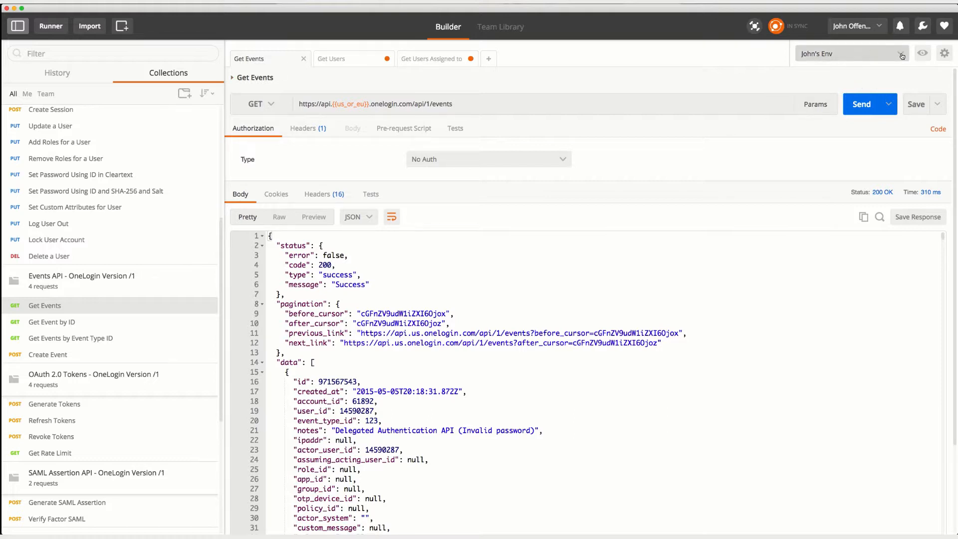
{"action": "left_click", "coordinate": [923, 53]}
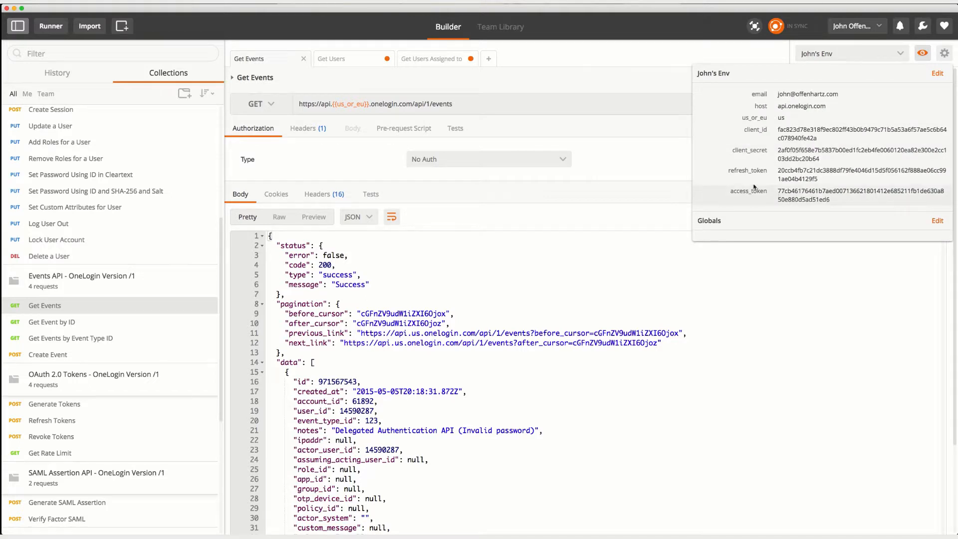
{"action": "mouse_move", "coordinate": [805, 193]}
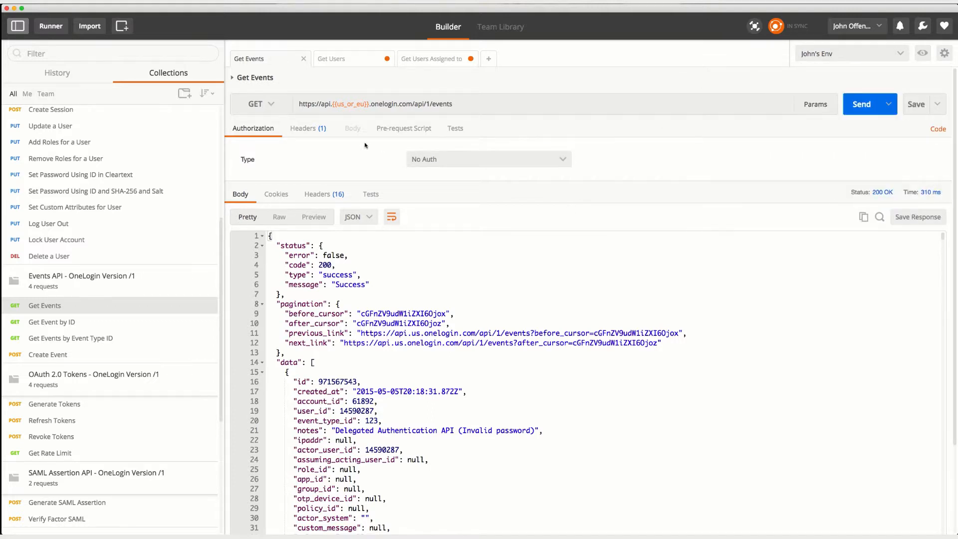
Re-send Get Events with its bearer access_token Authorization header and browse the new events
{"action": "left_click", "coordinate": [304, 128]}
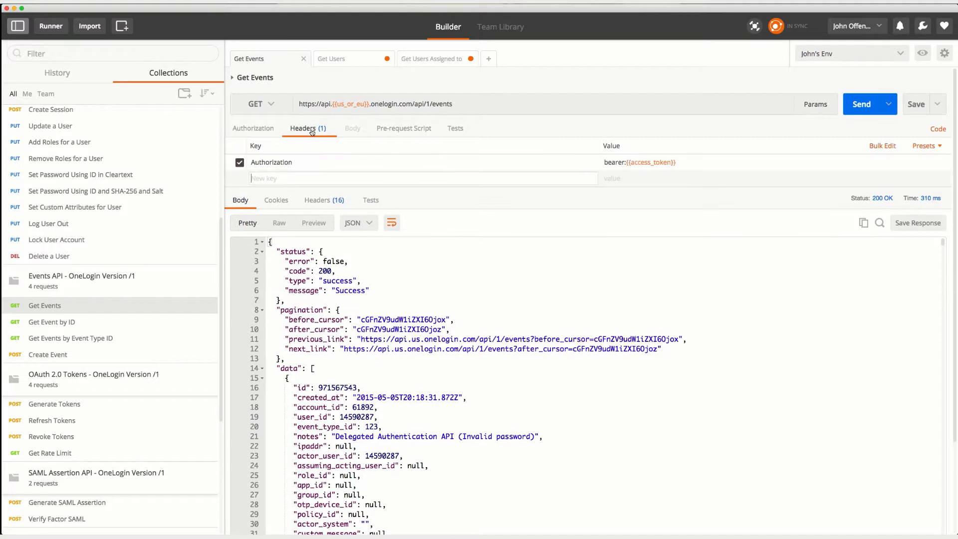
{"action": "mouse_move", "coordinate": [284, 166]}
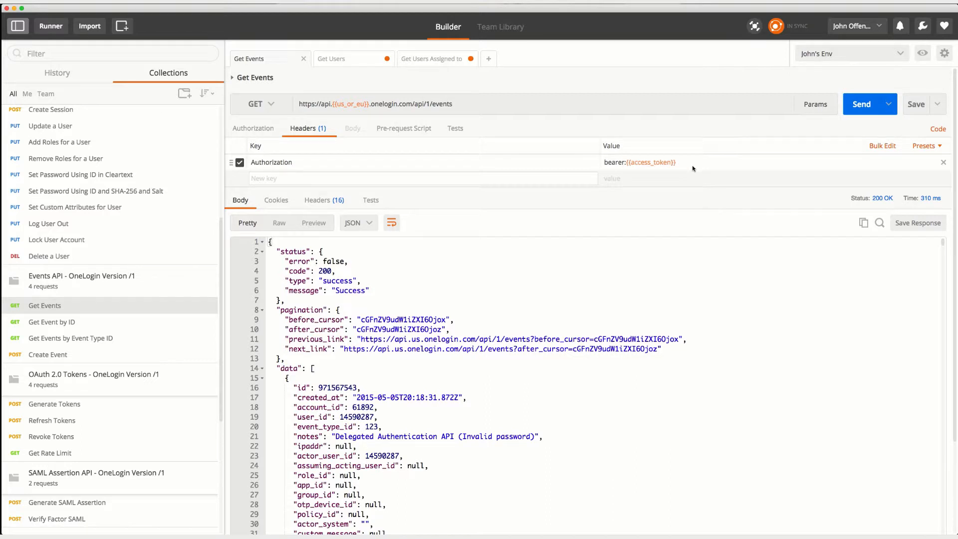
{"action": "left_click", "coordinate": [862, 104]}
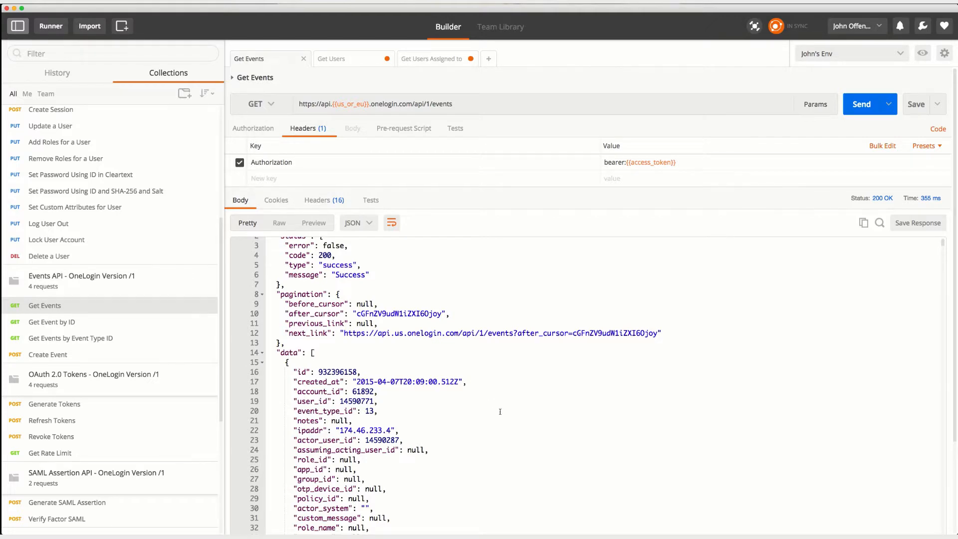
{"action": "scroll", "scroll_direction": "down", "scroll_amount": 3}
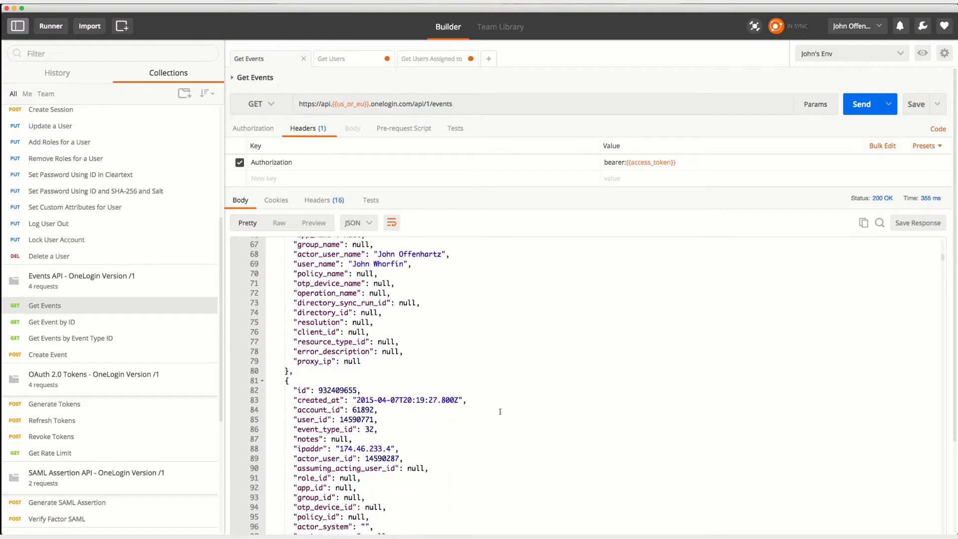
{"action": "scroll", "scroll_direction": "down", "scroll_amount": 3}
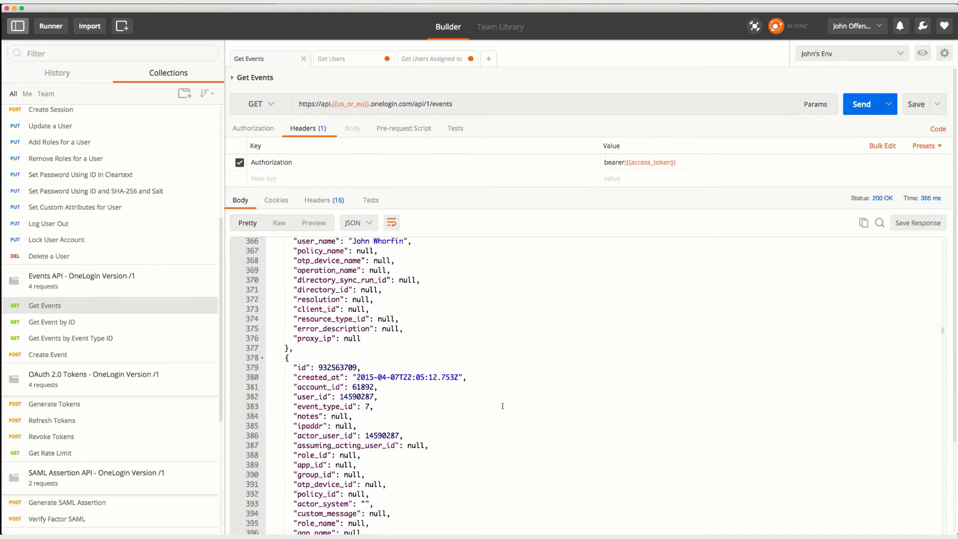
{"action": "scroll", "scroll_direction": "down", "scroll_amount": 3}
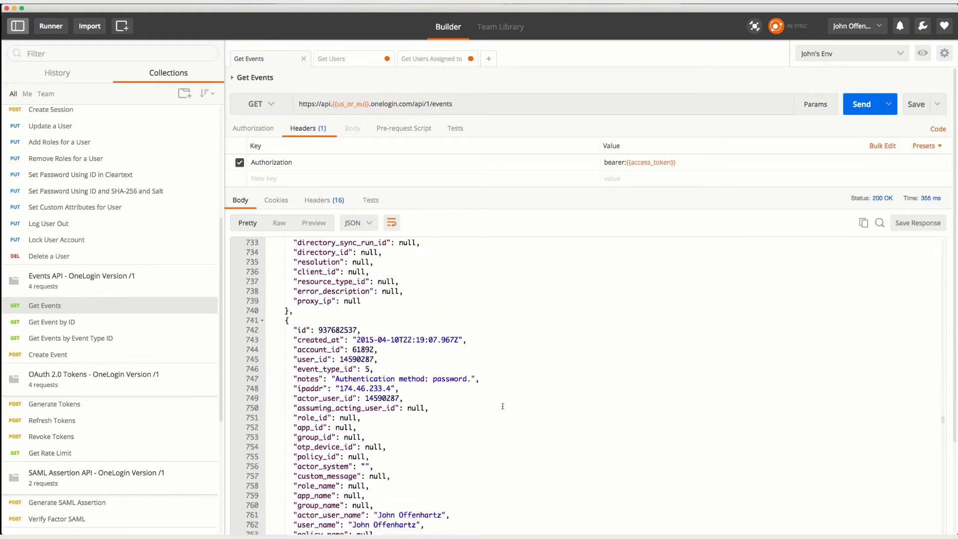
{"action": "scroll", "scroll_direction": "down", "scroll_amount": 3}
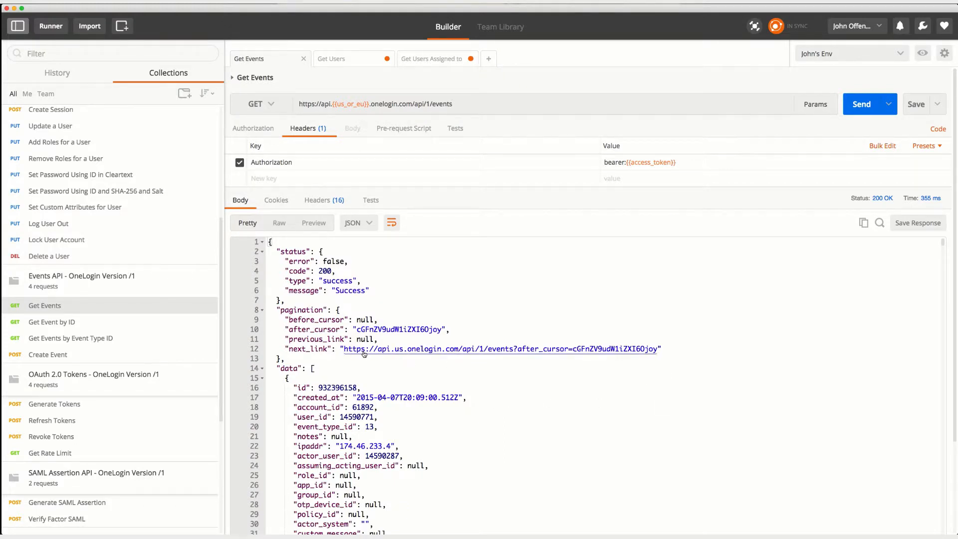
{"action": "mouse_move", "coordinate": [451, 353]}
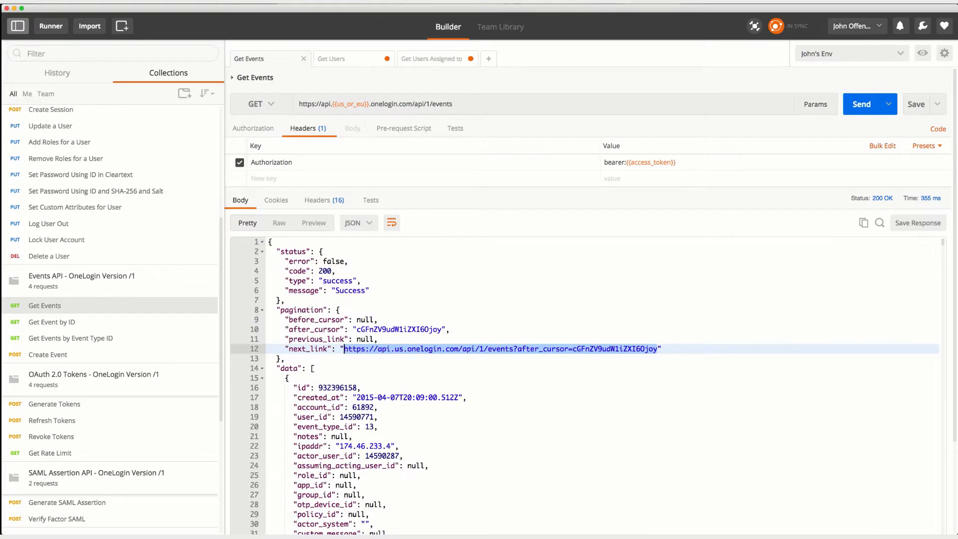
{"action": "mouse_move", "coordinate": [511, 98]}
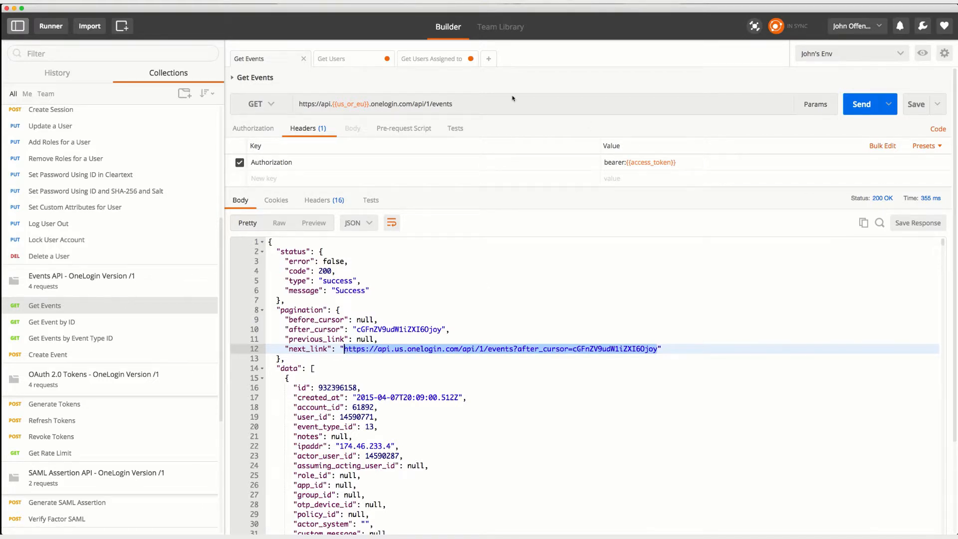
Point the Get Events URL at the next_link cursor address and fetch that page
{"action": "left_click", "coordinate": [463, 104]}
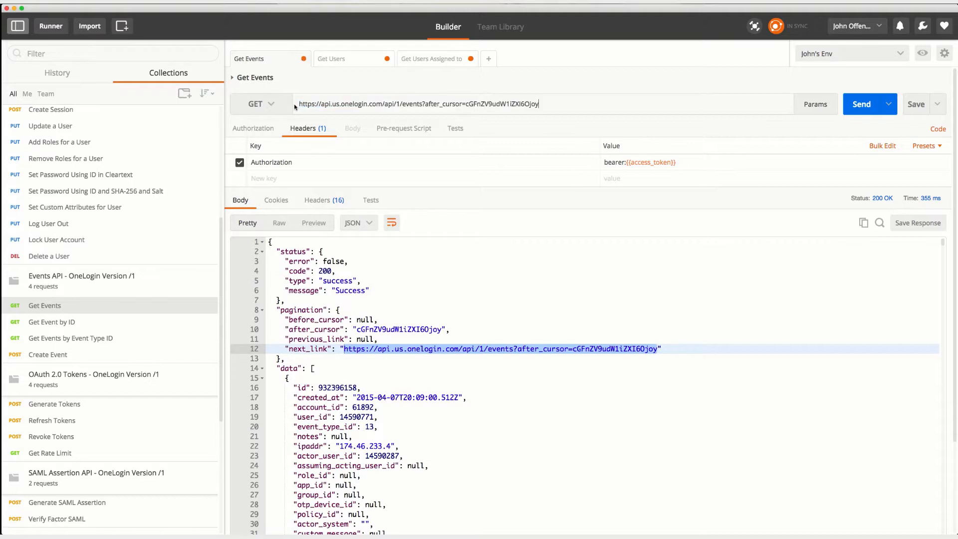
{"action": "left_click", "coordinate": [862, 103]}
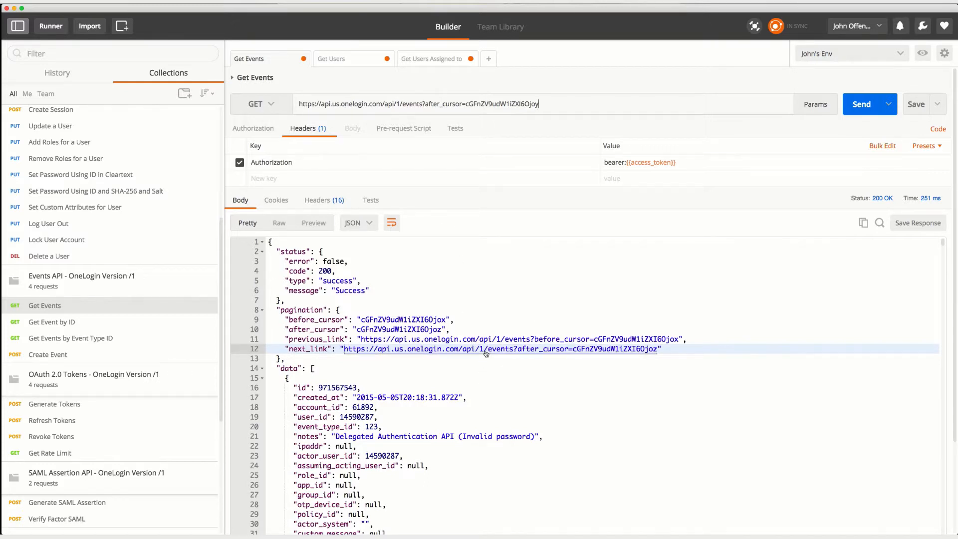
{"action": "mouse_move", "coordinate": [478, 403]}
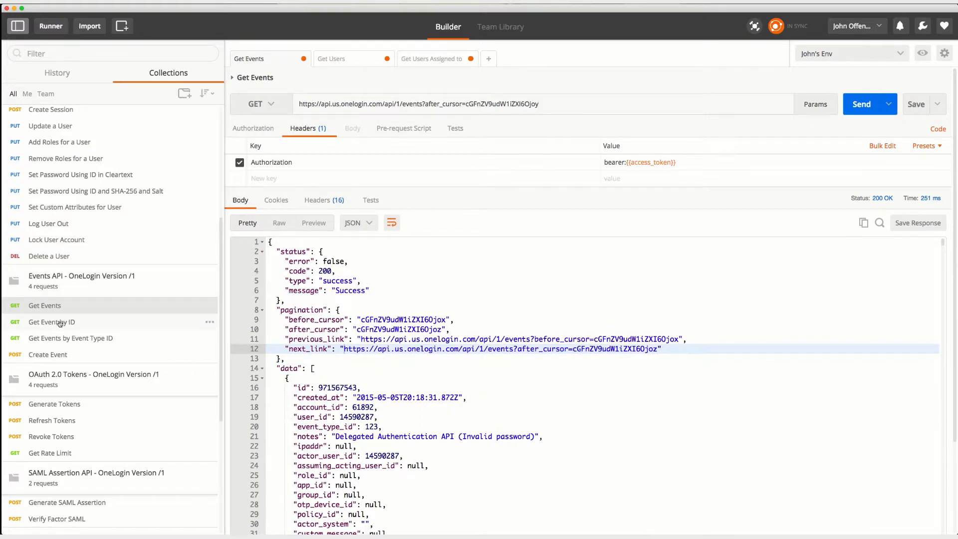
Pick out event id 971583476 from the Get Events response
{"action": "left_click", "coordinate": [52, 321]}
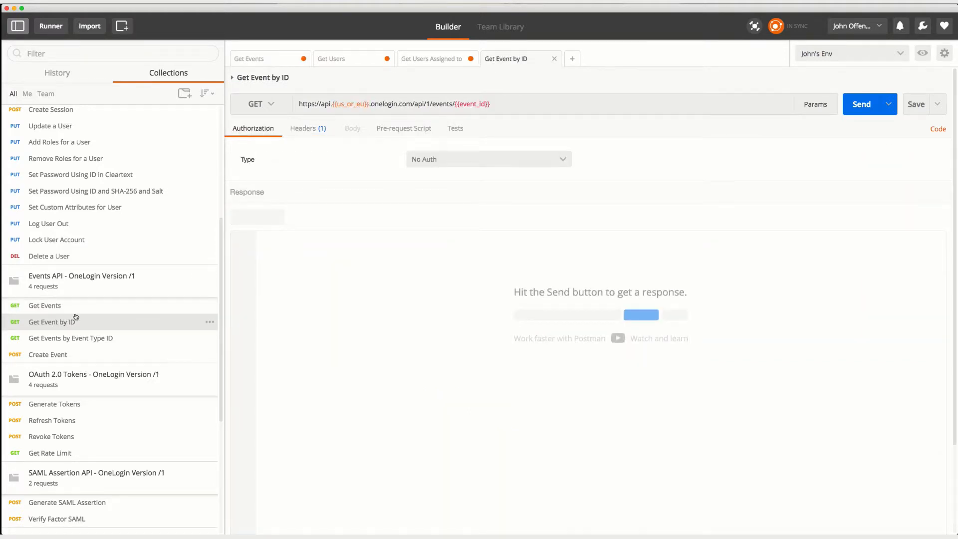
{"action": "mouse_move", "coordinate": [472, 103]}
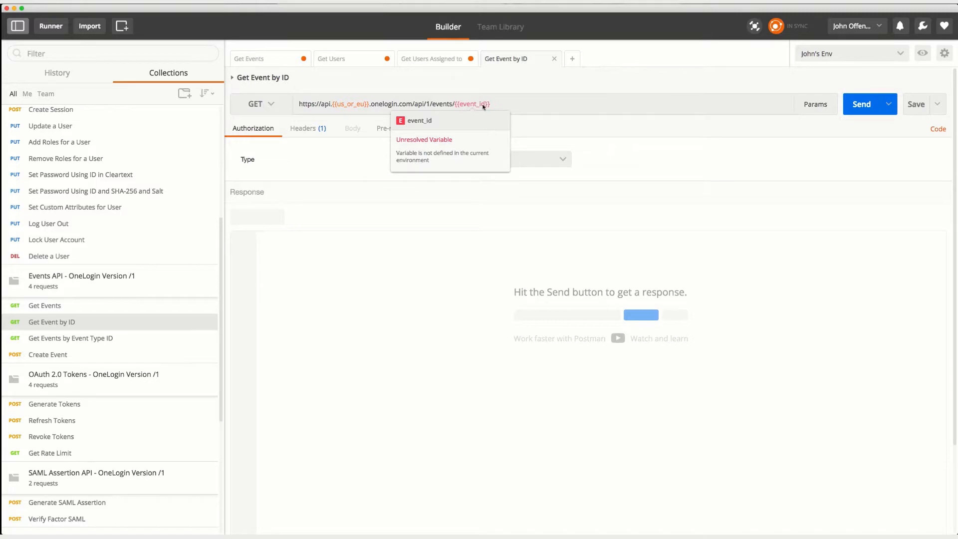
{"action": "mouse_move", "coordinate": [95, 312]}
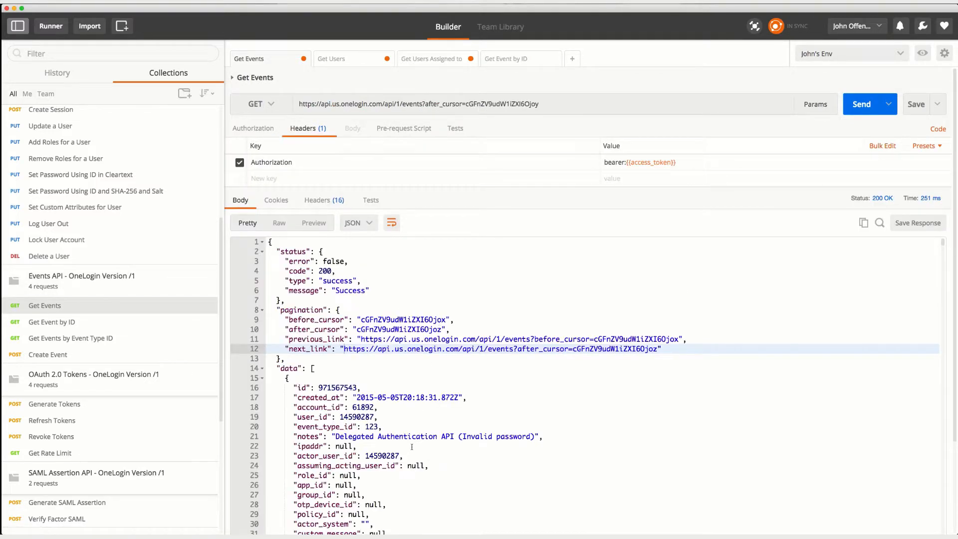
{"action": "scroll", "scroll_direction": "down", "scroll_amount": 3}
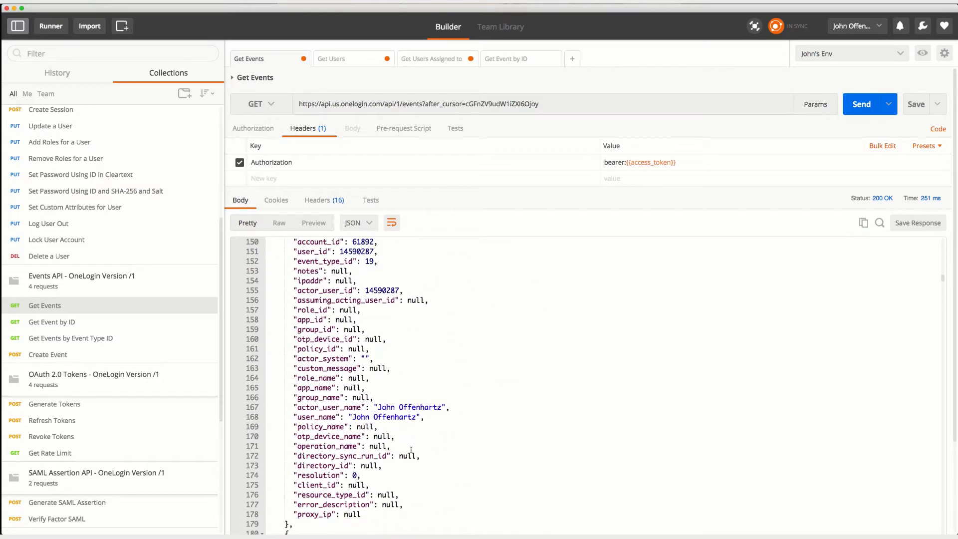
{"action": "scroll", "scroll_direction": "down", "scroll_amount": 3}
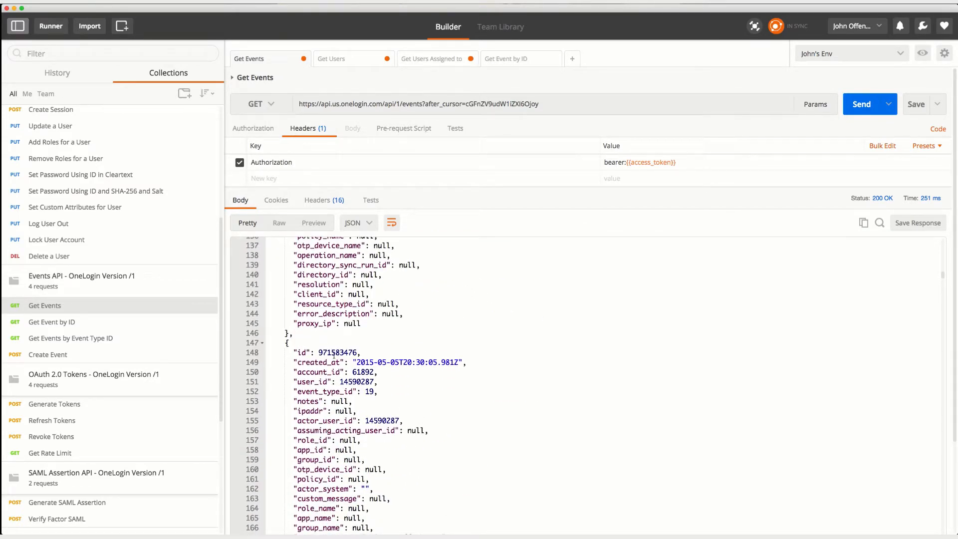
{"action": "double_click", "coordinate": [338, 353]}
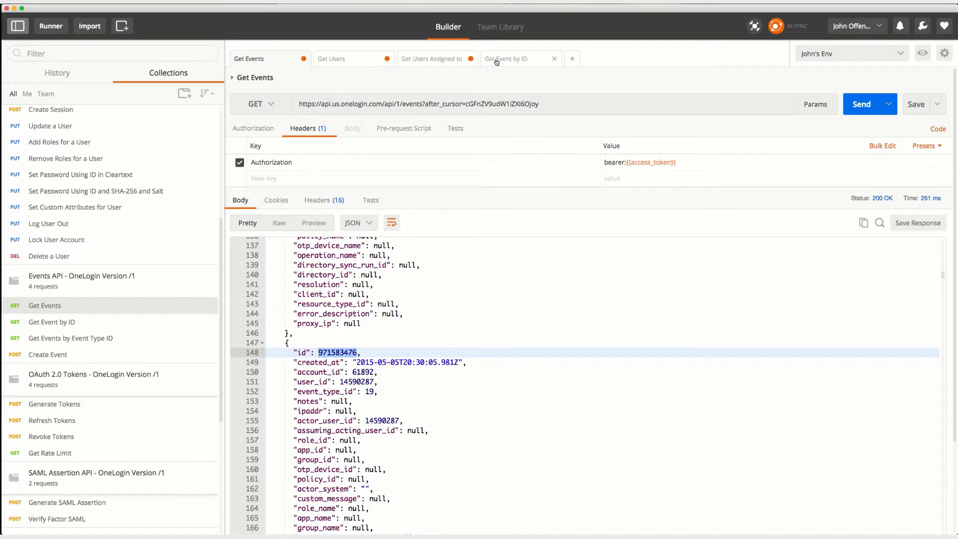
Send Get Event by ID for event 971583476, then return to Get Events
{"action": "left_click", "coordinate": [505, 59]}
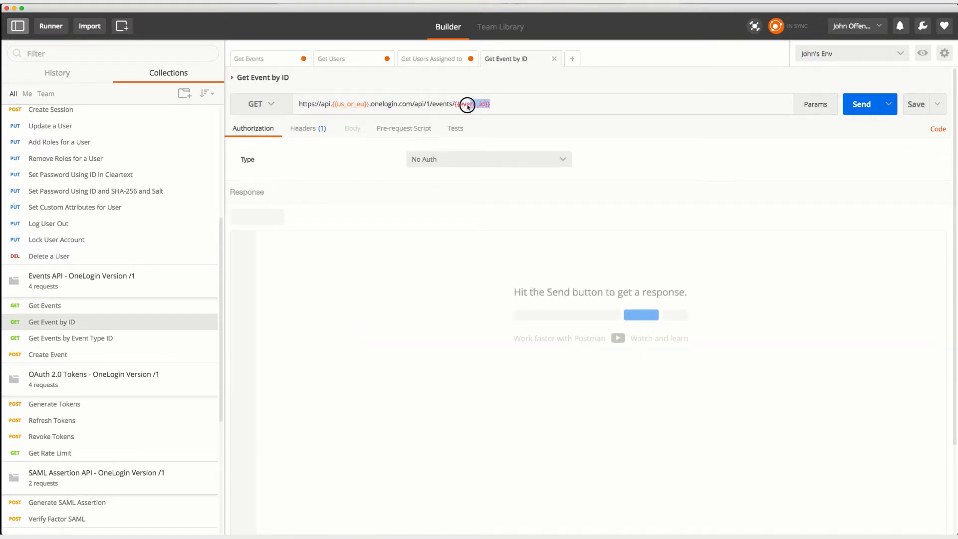
{"action": "mouse_move", "coordinate": [470, 104]}
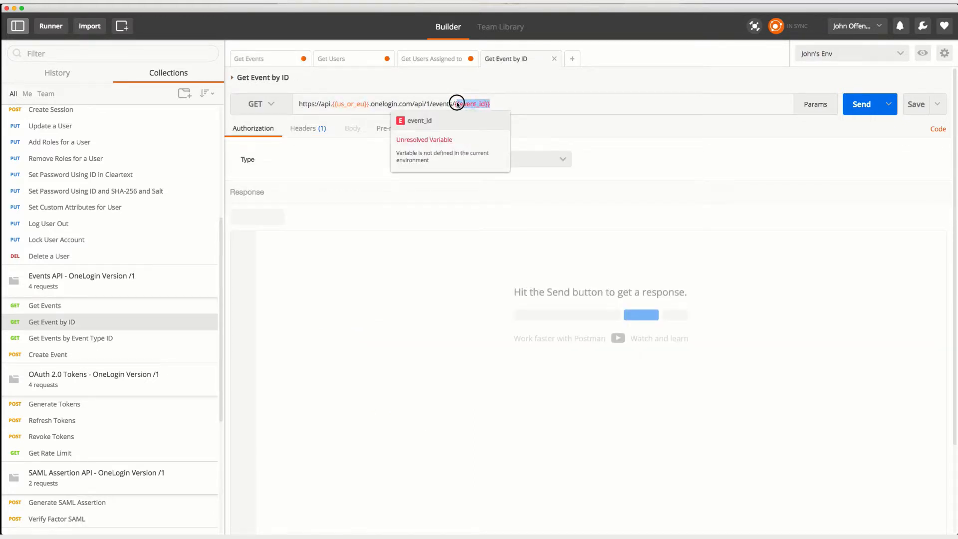
{"action": "key", "text": "Backspace"}
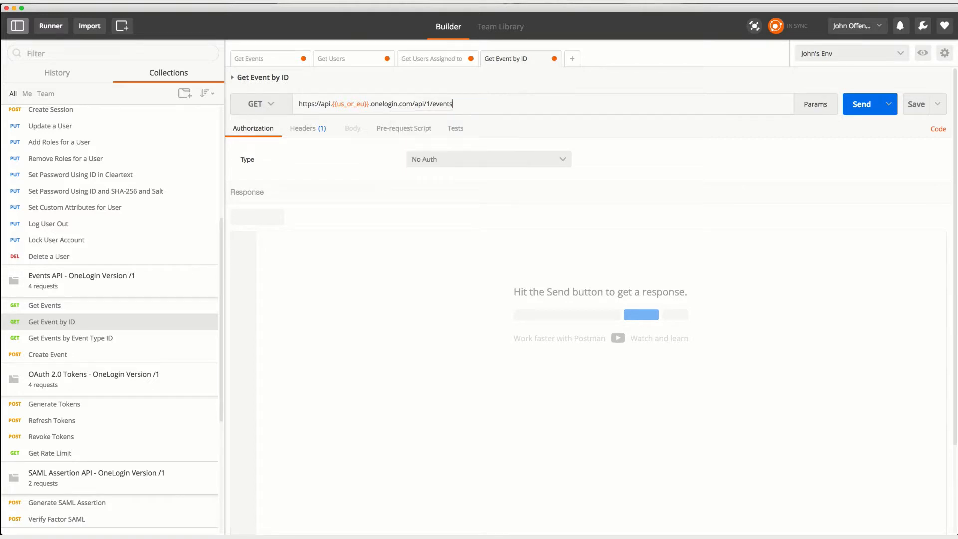
{"action": "type", "text": "971583476"}
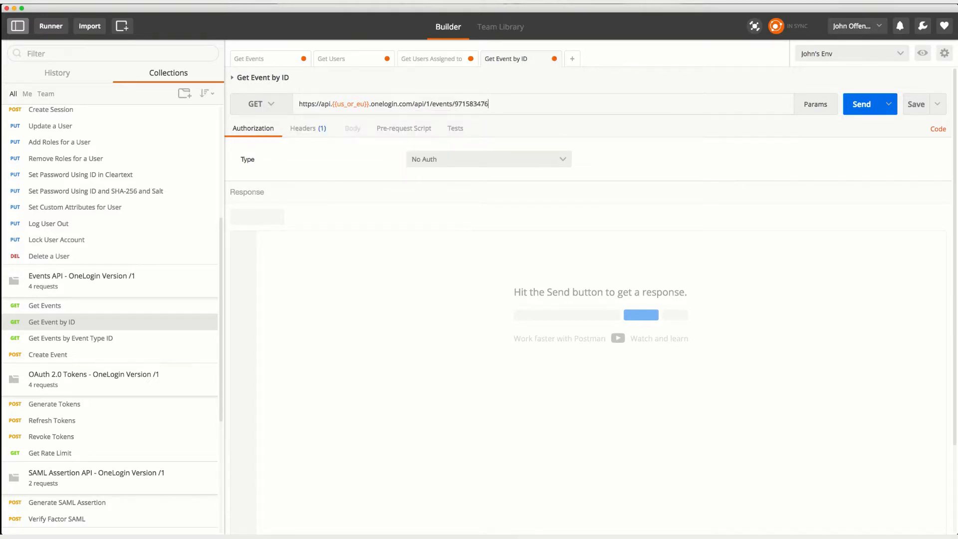
{"action": "left_click", "coordinate": [860, 104]}
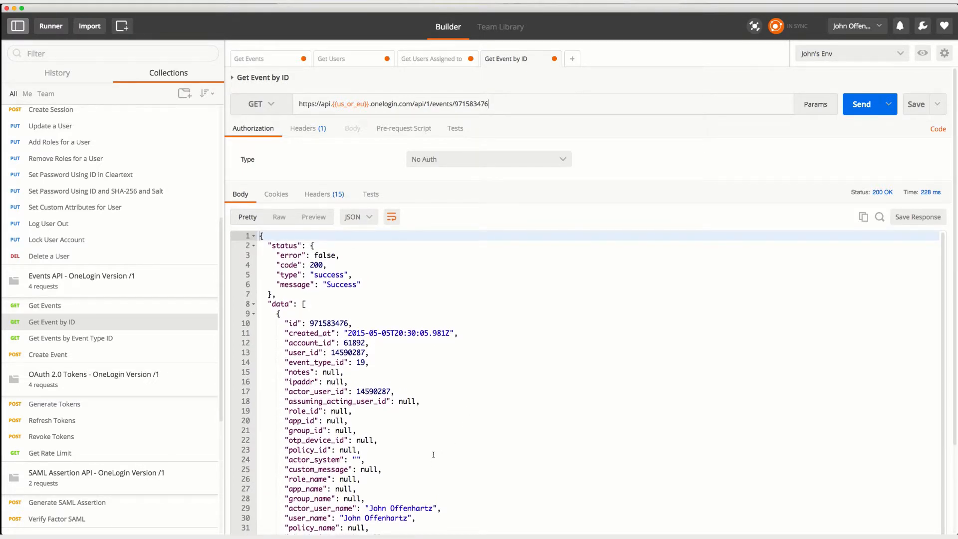
{"action": "scroll", "scroll_direction": "down", "scroll_amount": 3}
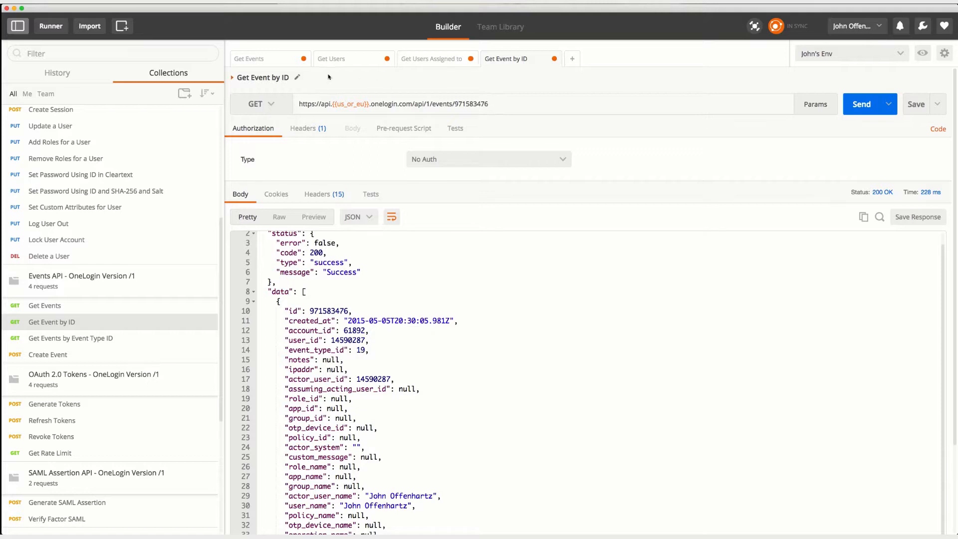
{"action": "left_click", "coordinate": [248, 58]}
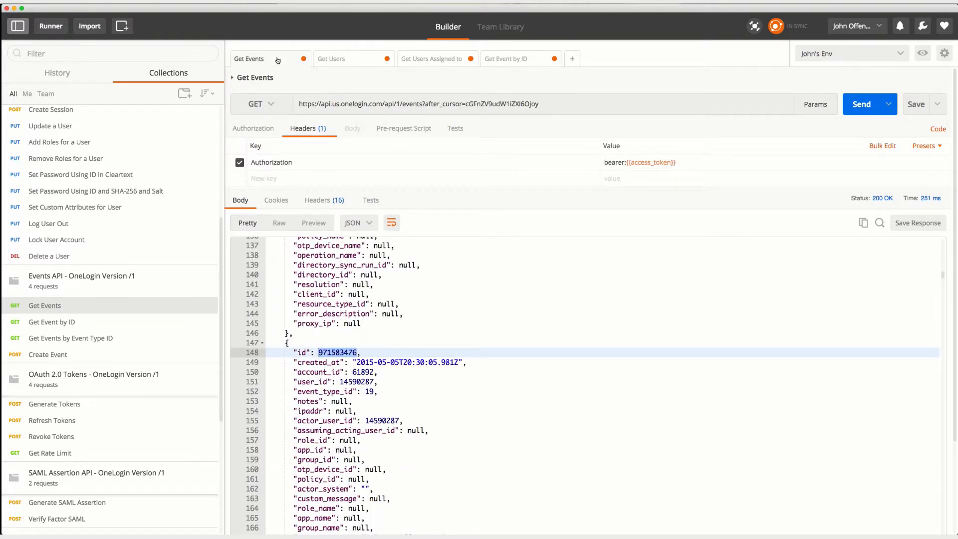
Replace the after_cursor parameter with fields=user_id, event_type_id, created_at in the URL
{"action": "left_click", "coordinate": [540, 104]}
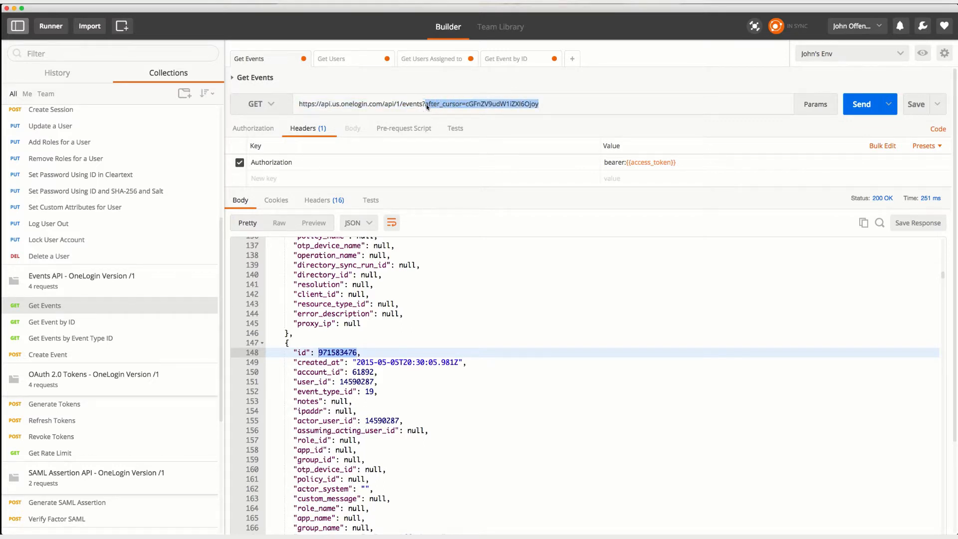
{"action": "scroll", "scroll_direction": "down", "scroll_amount": 3}
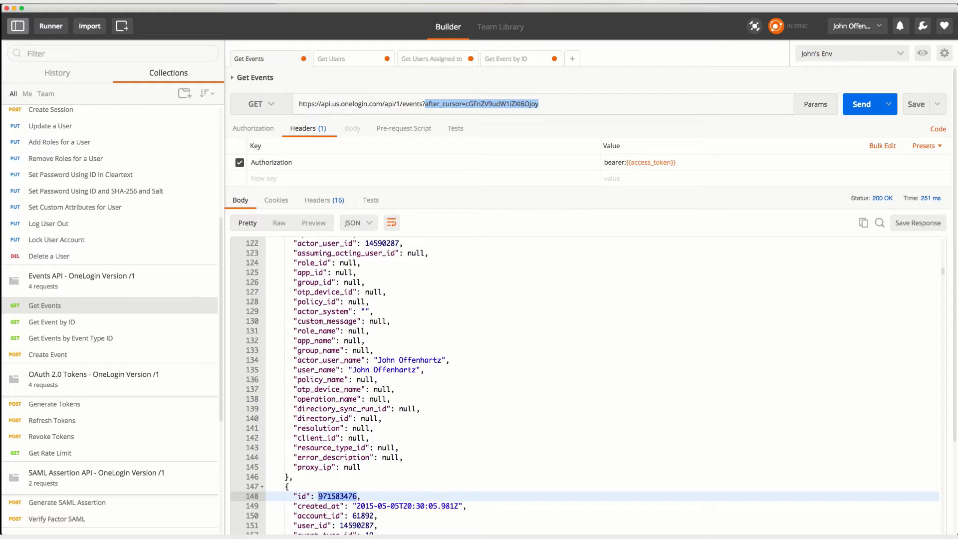
{"action": "type", "text": "fields"}
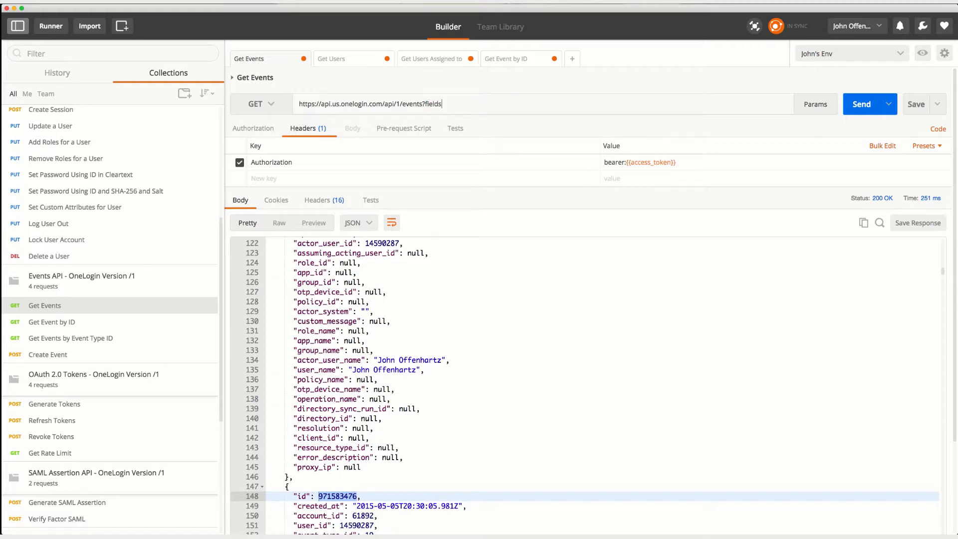
{"action": "type", "text": "="}
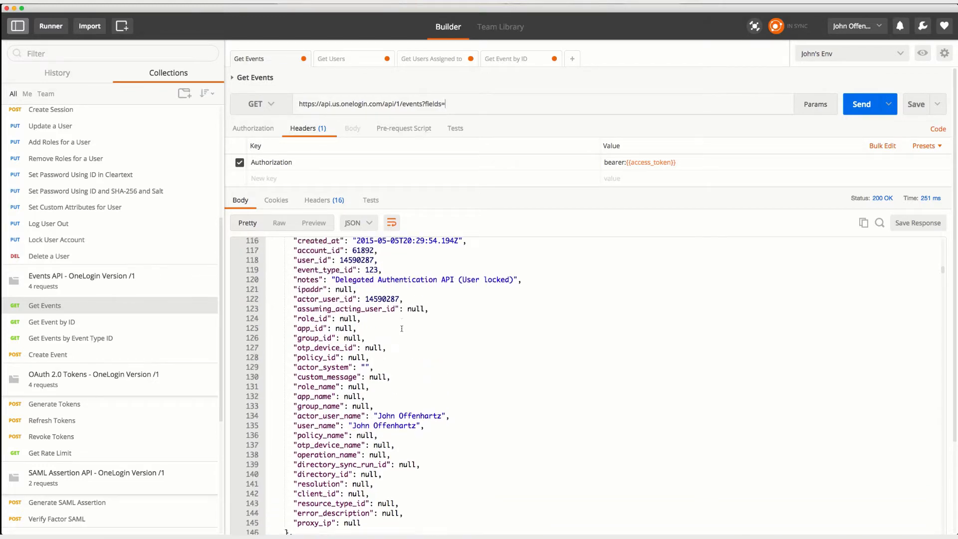
{"action": "scroll", "scroll_direction": "down", "scroll_amount": 3}
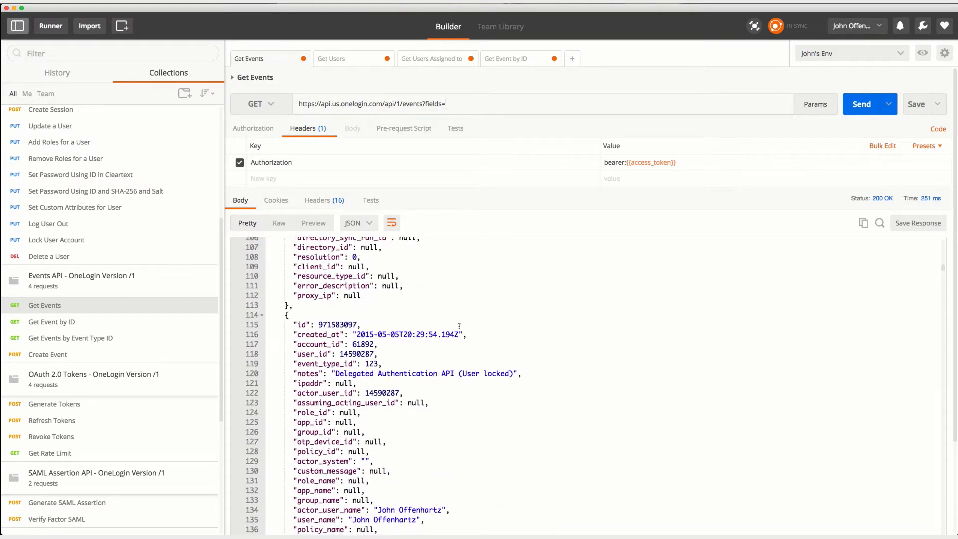
{"action": "type", "text": "user_id"}
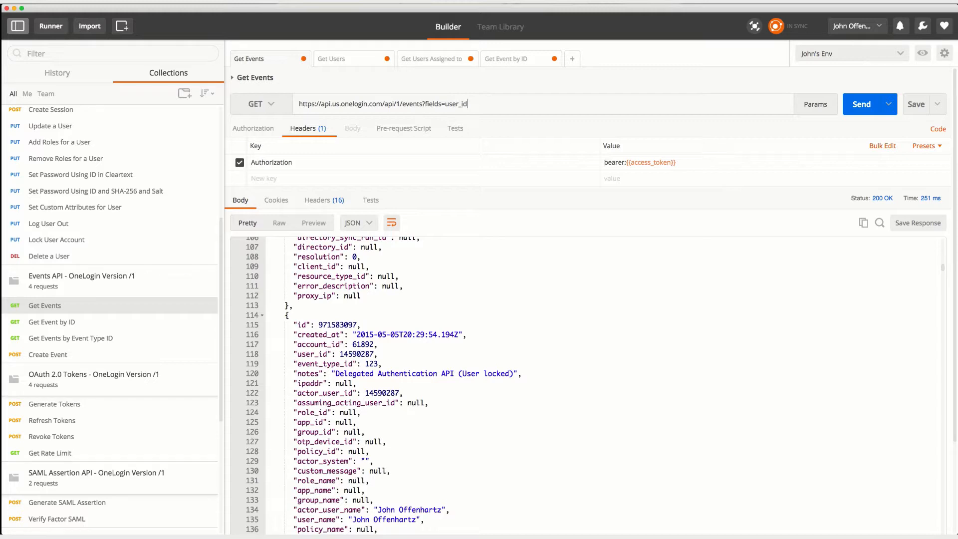
{"action": "type", "text": ", event_type_id,"}
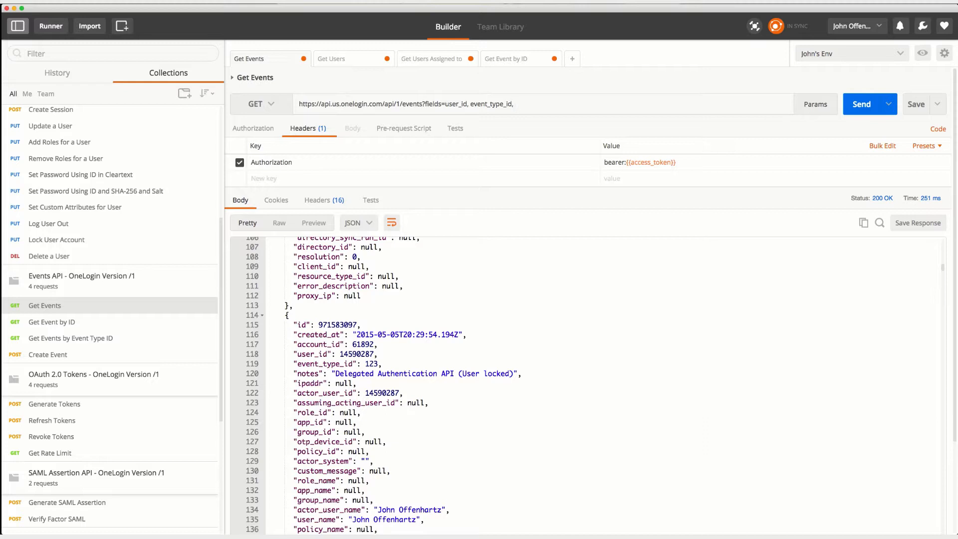
{"action": "type", "text": "Created"}
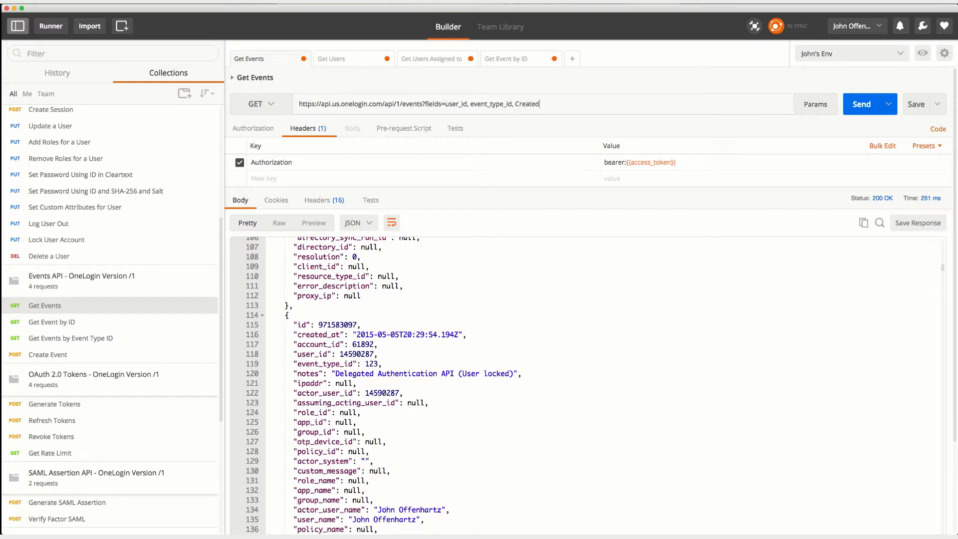
{"action": "type", "text": "_at"}
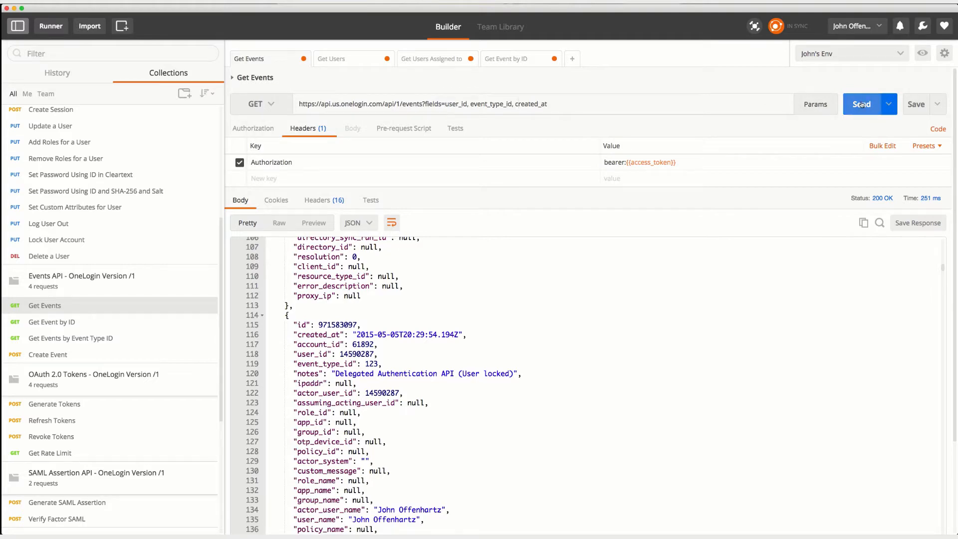
Send the fields-filtered Get Events request and scroll through the trimmed event results
{"action": "left_click", "coordinate": [861, 104]}
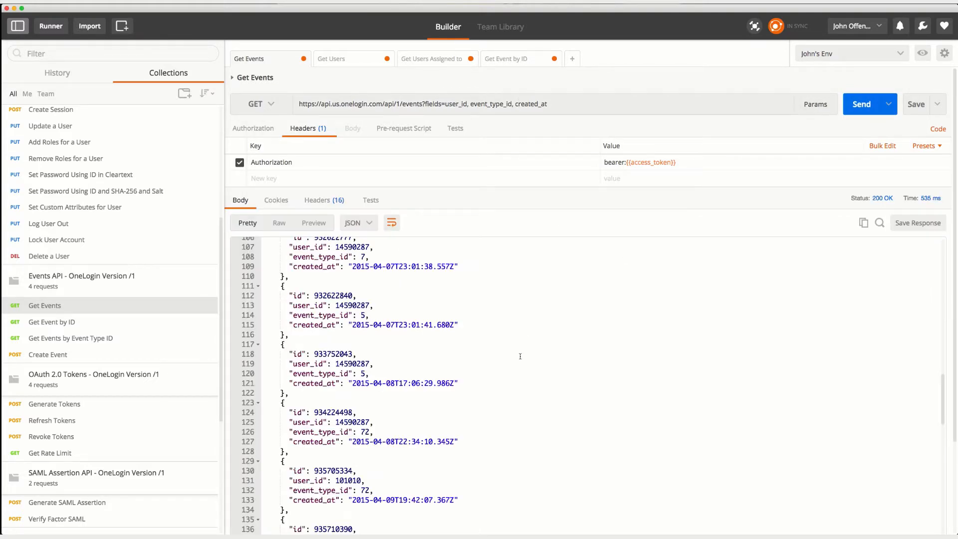
{"action": "scroll", "scroll_direction": "down", "scroll_amount": 3}
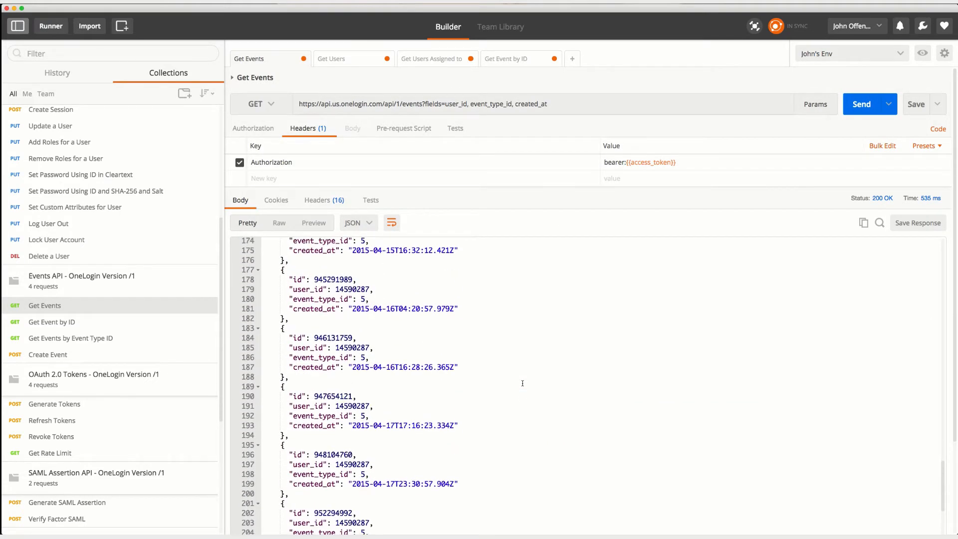
{"action": "scroll", "scroll_direction": "down", "scroll_amount": 3}
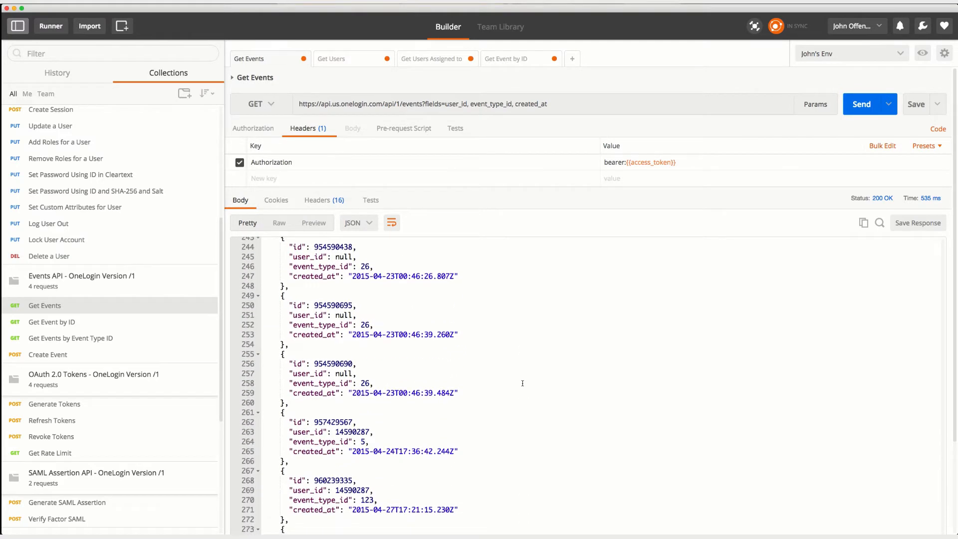
{"action": "scroll", "scroll_direction": "down", "scroll_amount": 3}
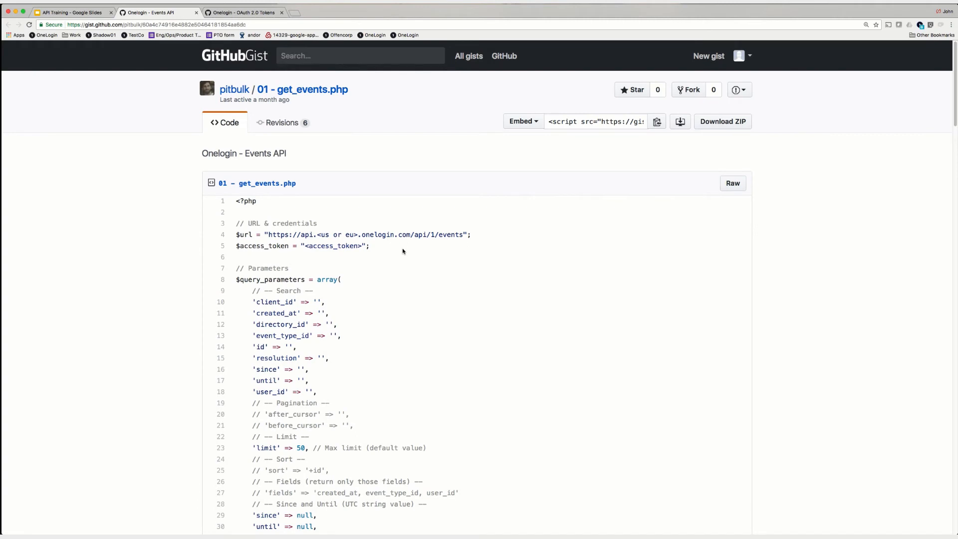
{"action": "mouse_move", "coordinate": [392, 250]}
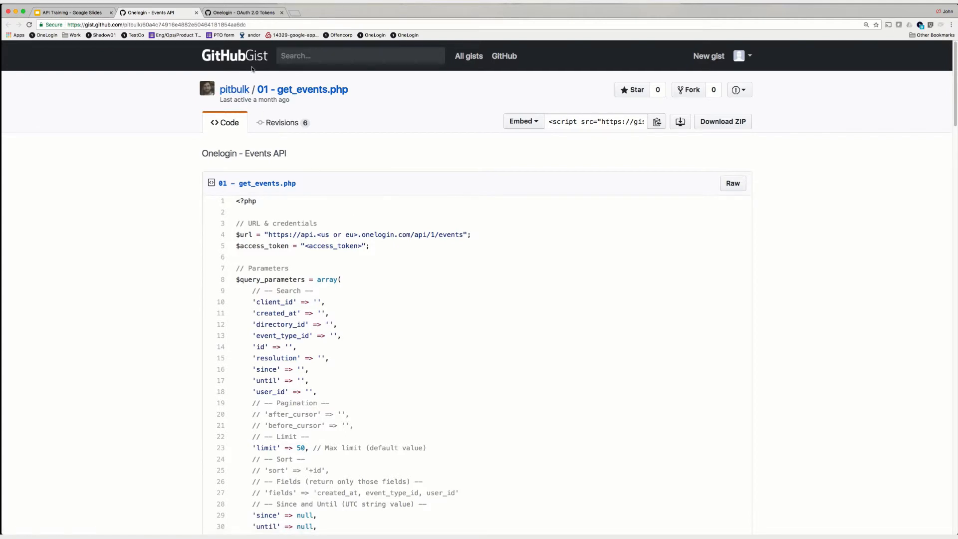
Scroll through get_events.php to its query building and bearer authorization code
{"action": "scroll", "scroll_direction": "down", "scroll_amount": 3}
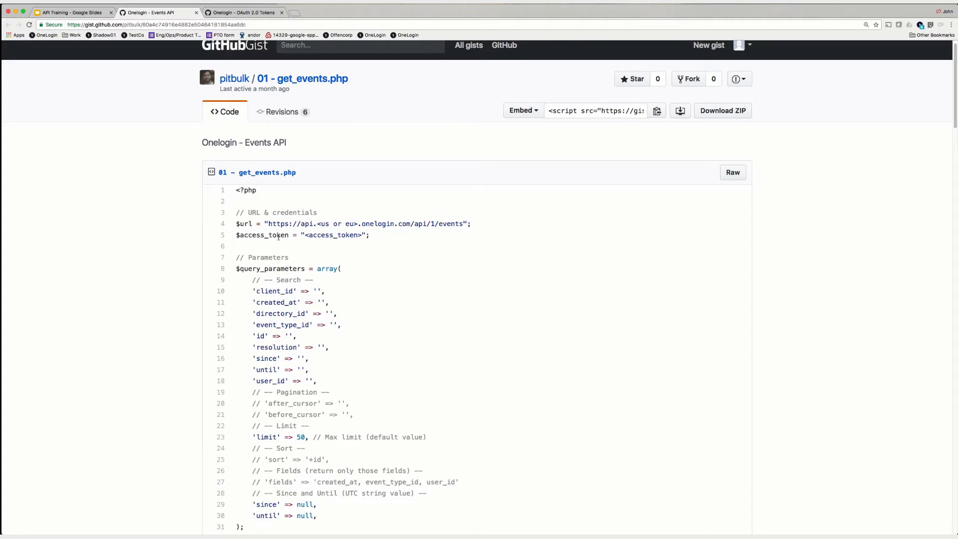
{"action": "scroll", "scroll_direction": "down", "scroll_amount": 3}
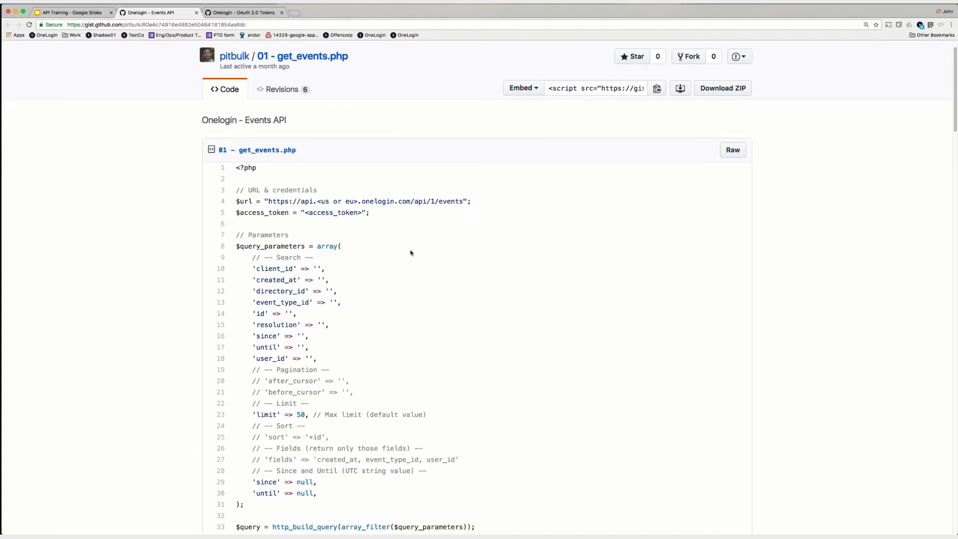
{"action": "scroll", "scroll_direction": "down", "scroll_amount": 3}
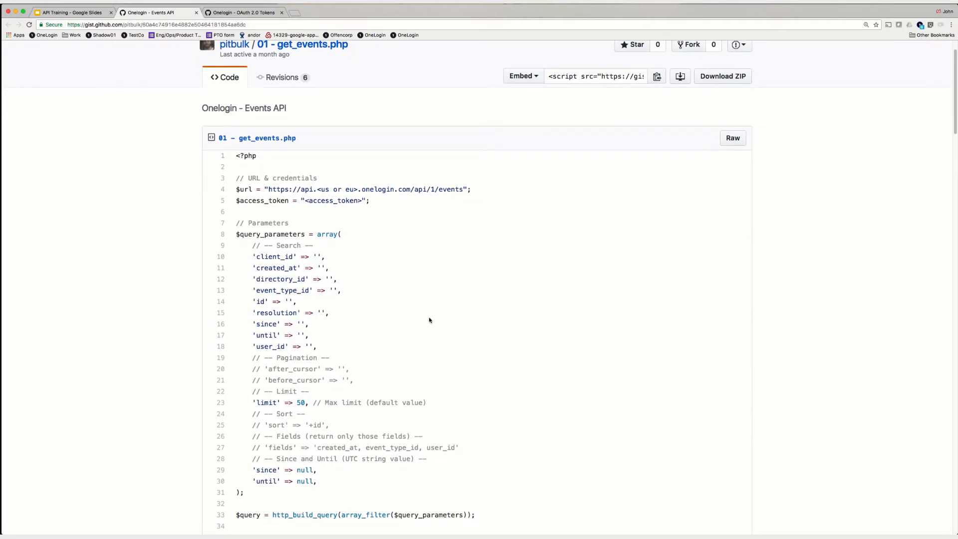
{"action": "mouse_move", "coordinate": [308, 343]}
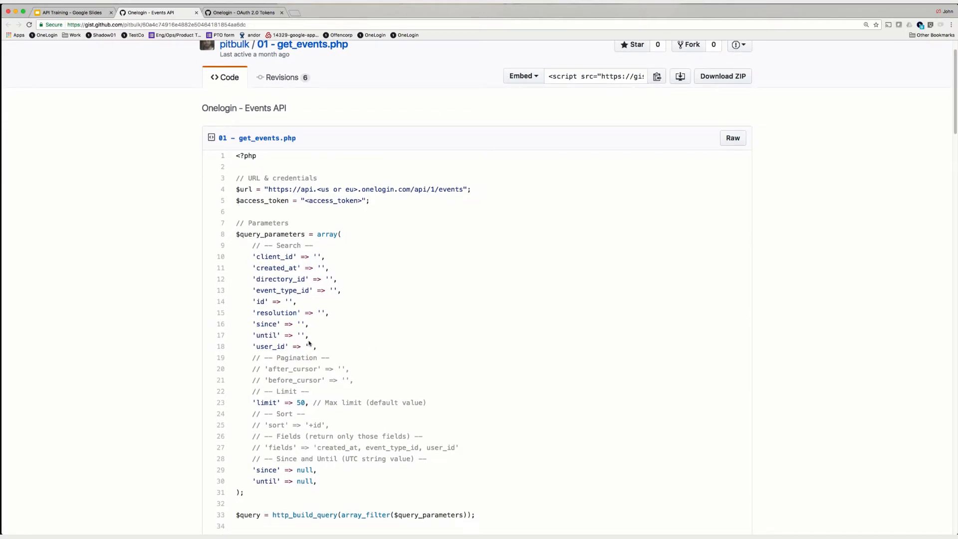
{"action": "mouse_move", "coordinate": [431, 335]}
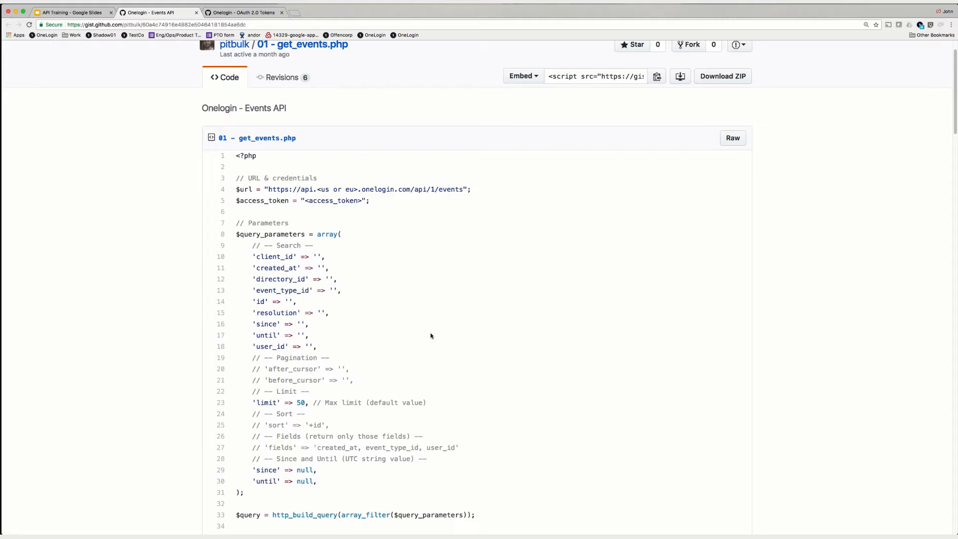
{"action": "scroll", "scroll_direction": "down", "scroll_amount": 3}
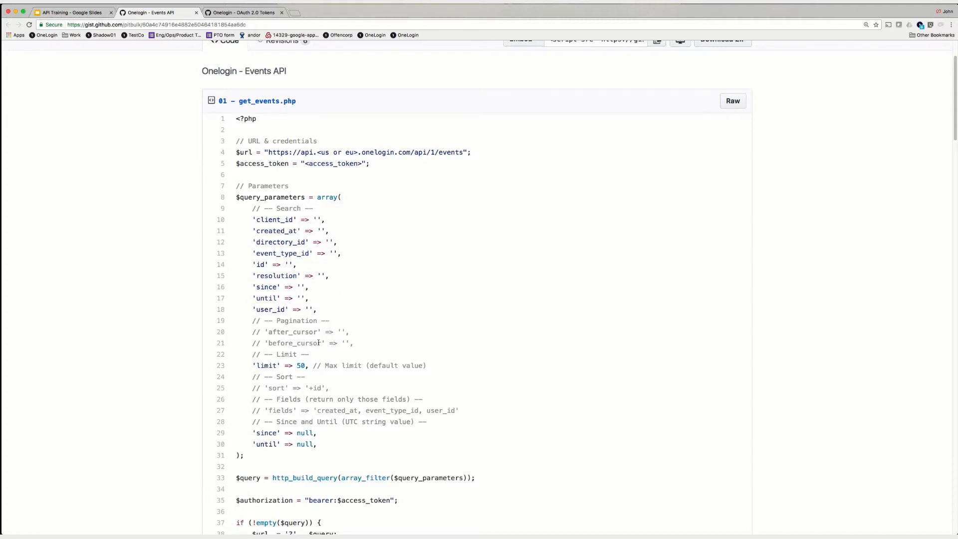
{"action": "mouse_move", "coordinate": [362, 311]}
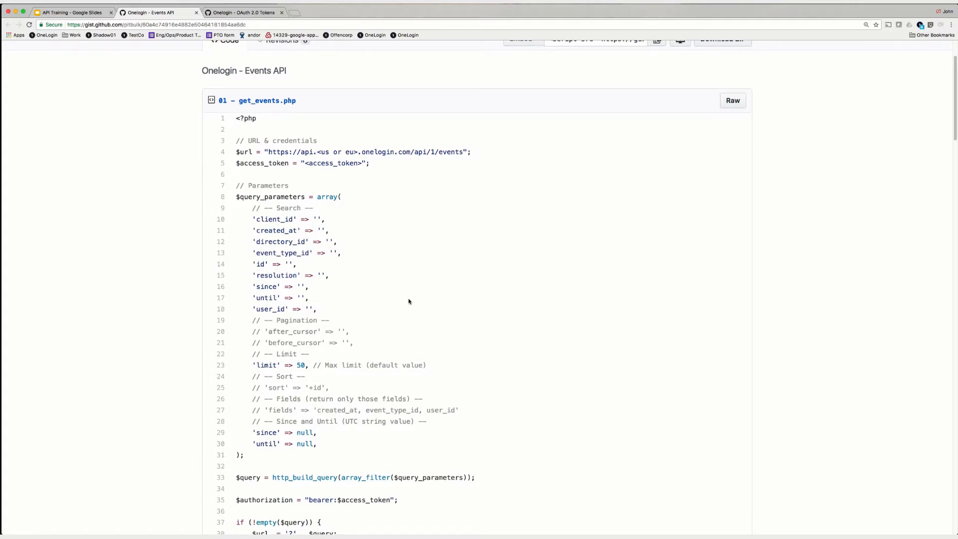
Scroll past get_events.php error handling and parameter examples to get_event_by_id.php
{"action": "scroll", "scroll_direction": "down", "scroll_amount": 3}
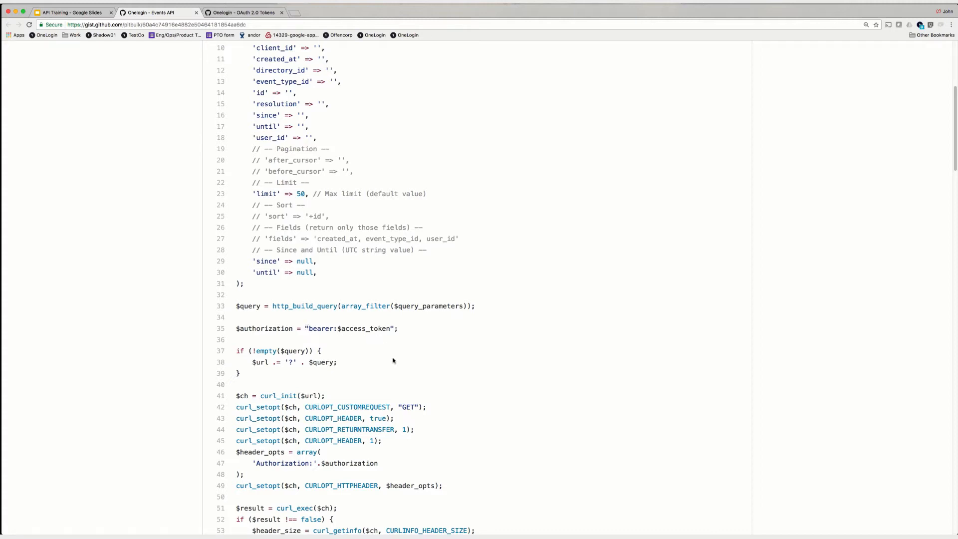
{"action": "scroll", "scroll_direction": "down", "scroll_amount": 3}
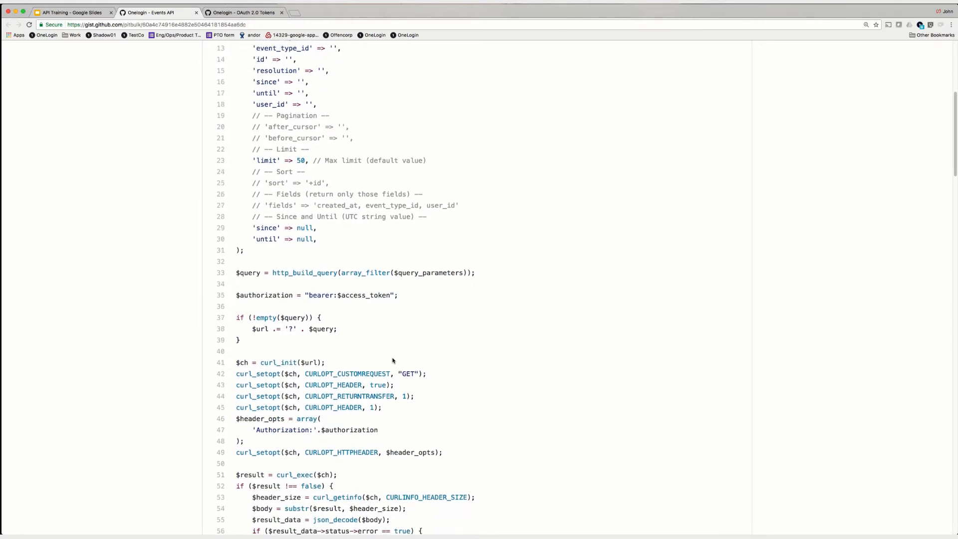
{"action": "scroll", "scroll_direction": "down", "scroll_amount": 3}
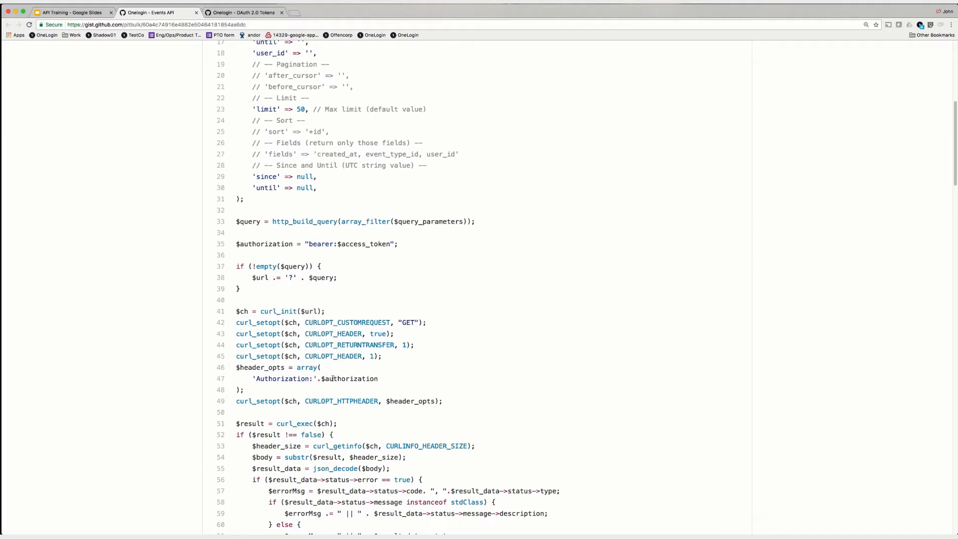
{"action": "scroll", "scroll_direction": "down", "scroll_amount": 3}
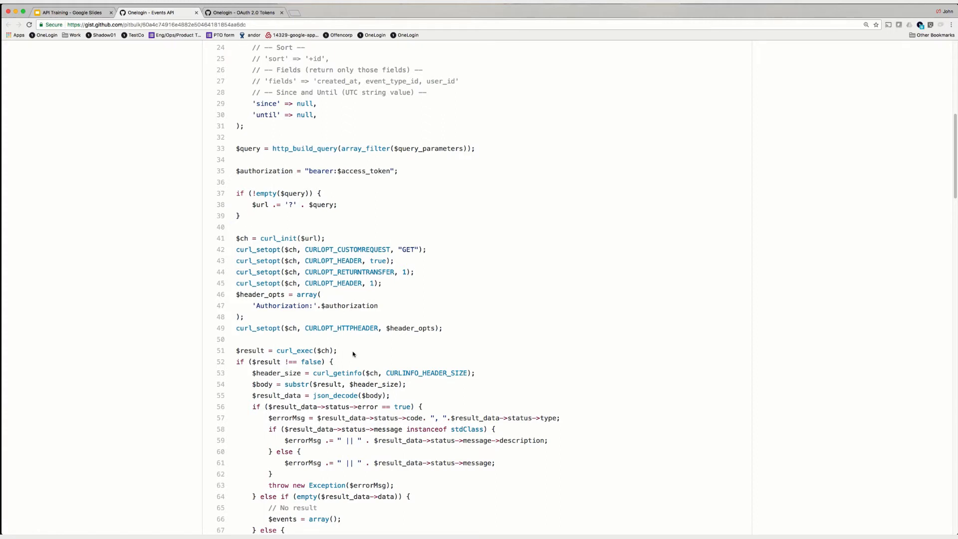
{"action": "scroll", "scroll_direction": "down", "scroll_amount": 3}
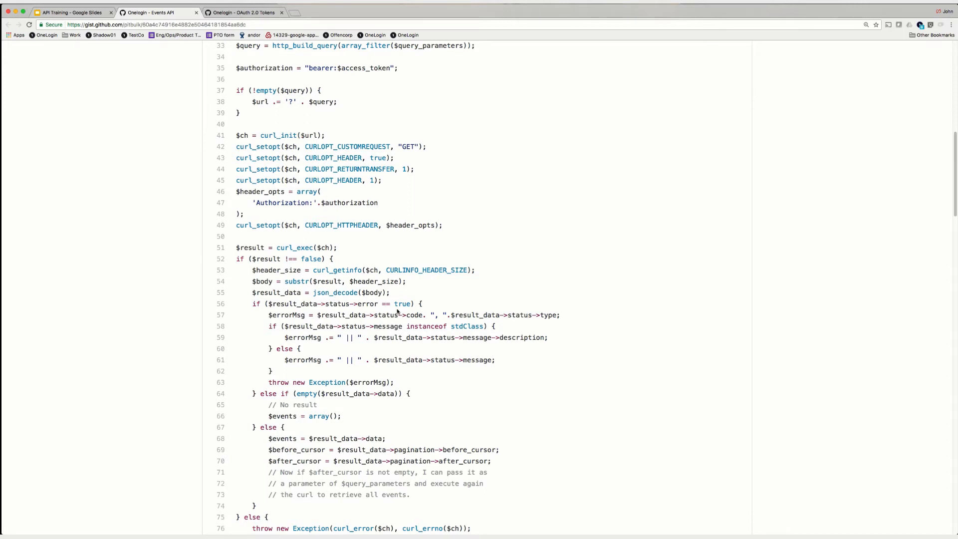
{"action": "mouse_move", "coordinate": [317, 389]}
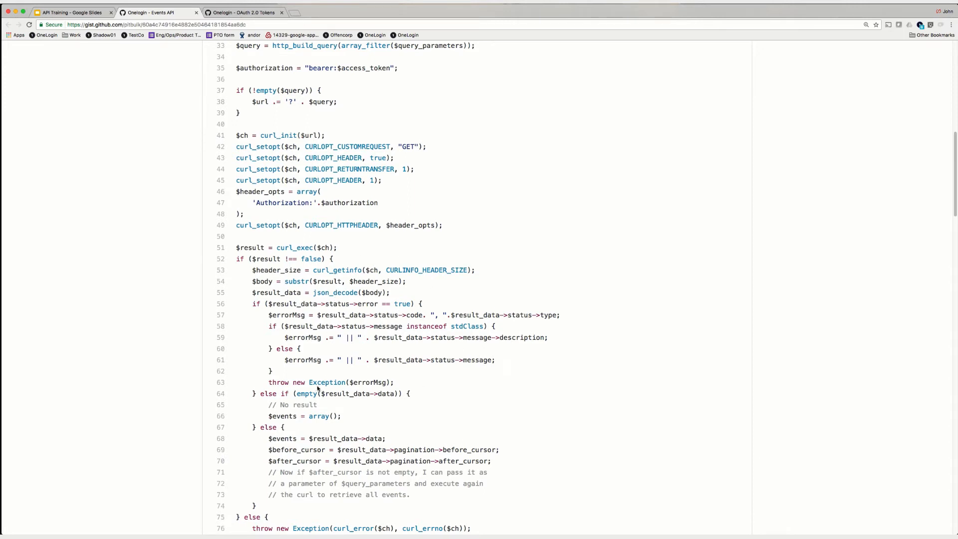
{"action": "scroll", "scroll_direction": "down", "scroll_amount": 3}
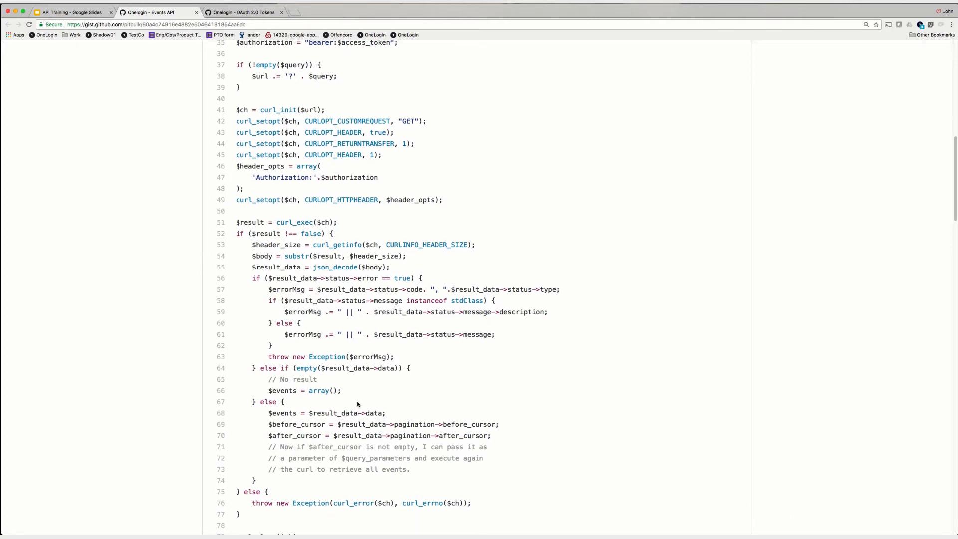
{"action": "scroll", "scroll_direction": "down", "scroll_amount": 3}
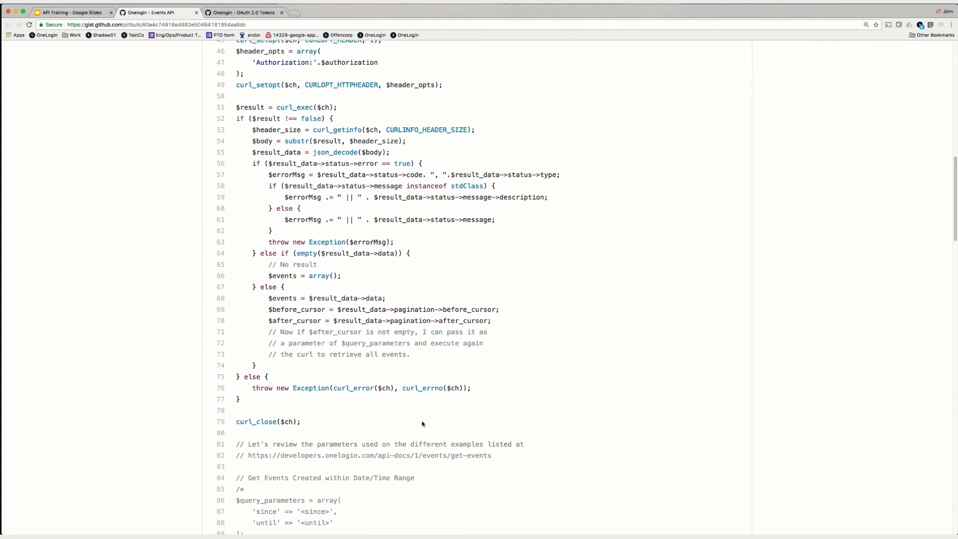
{"action": "mouse_move", "coordinate": [307, 237]}
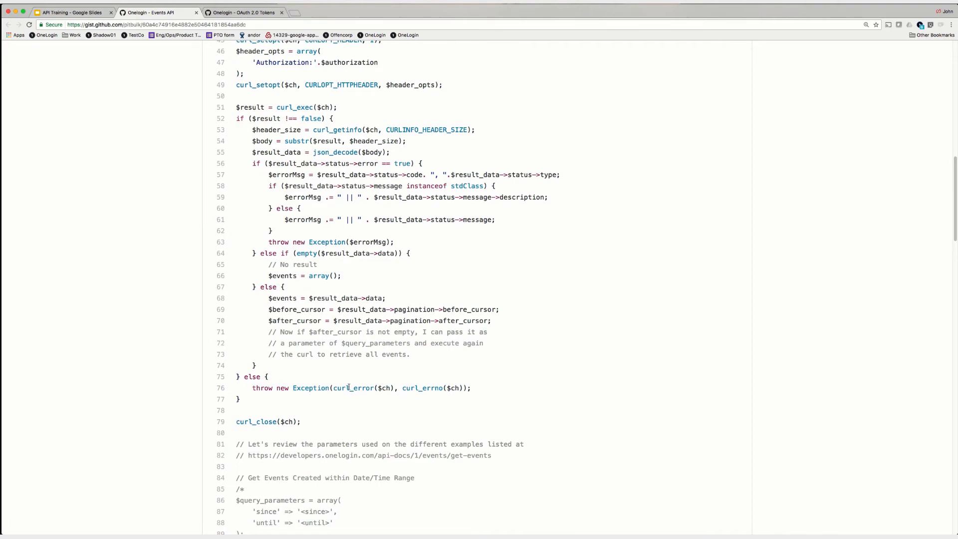
{"action": "scroll", "scroll_direction": "down", "scroll_amount": 3}
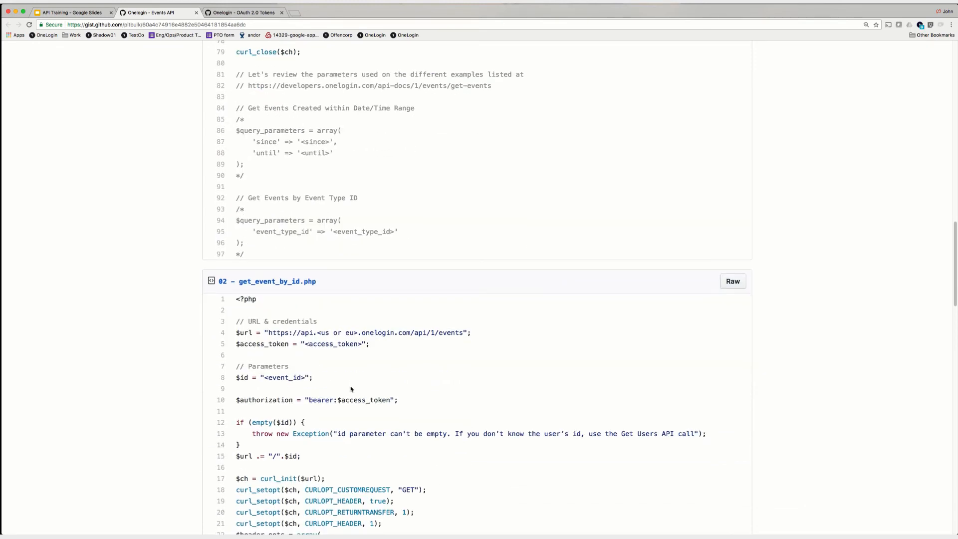
Scroll through get_event_by_id.php to its curl_close line, revealing create_event.php
{"action": "scroll", "scroll_direction": "down", "scroll_amount": 3}
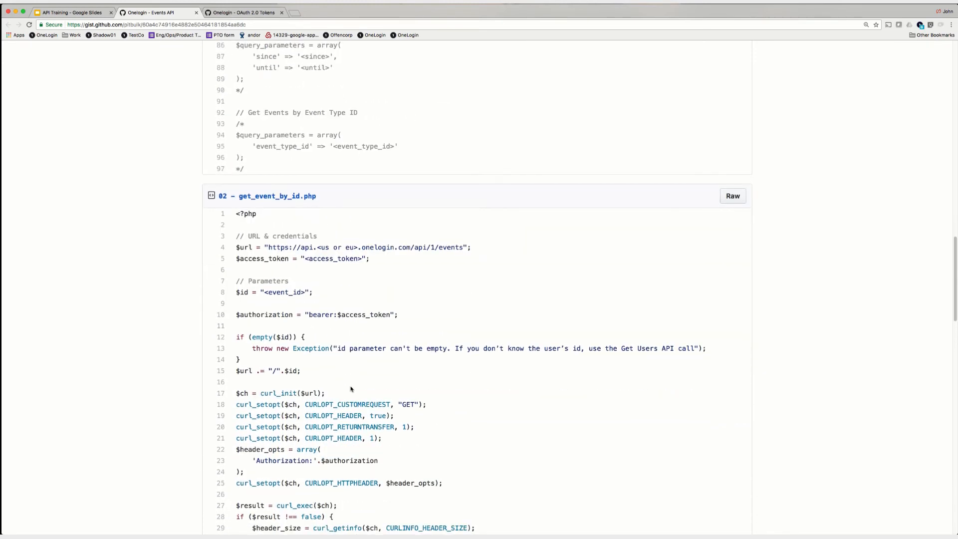
{"action": "scroll", "scroll_direction": "down", "scroll_amount": 3}
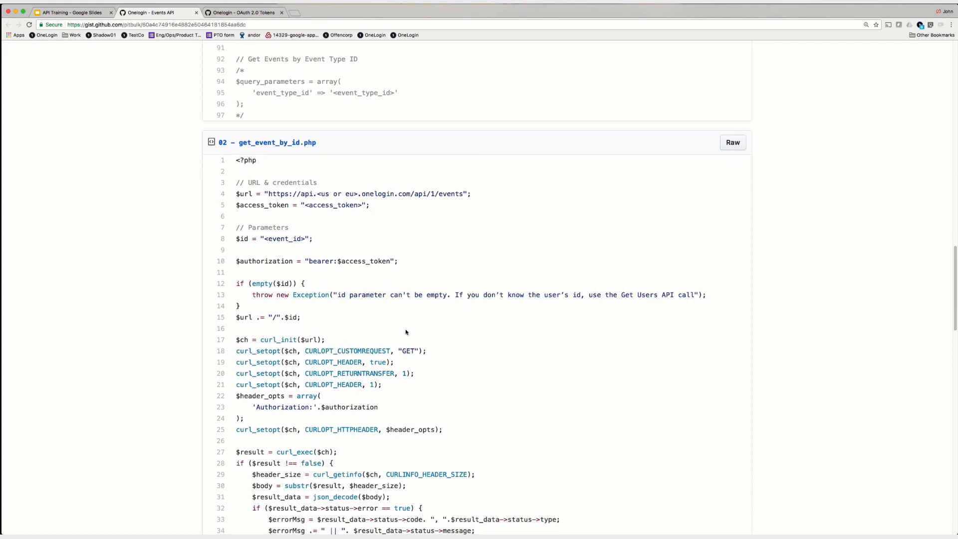
{"action": "mouse_move", "coordinate": [436, 204]}
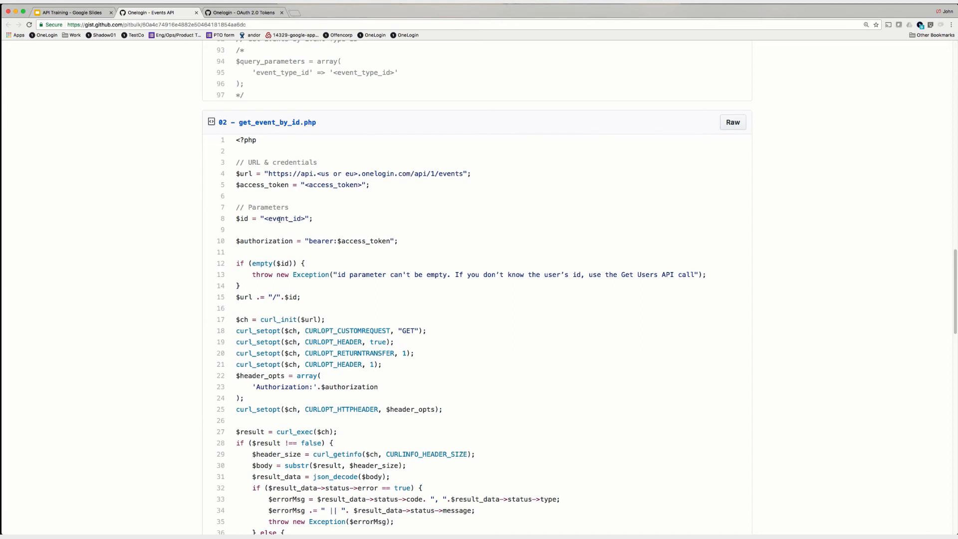
{"action": "mouse_move", "coordinate": [332, 249]}
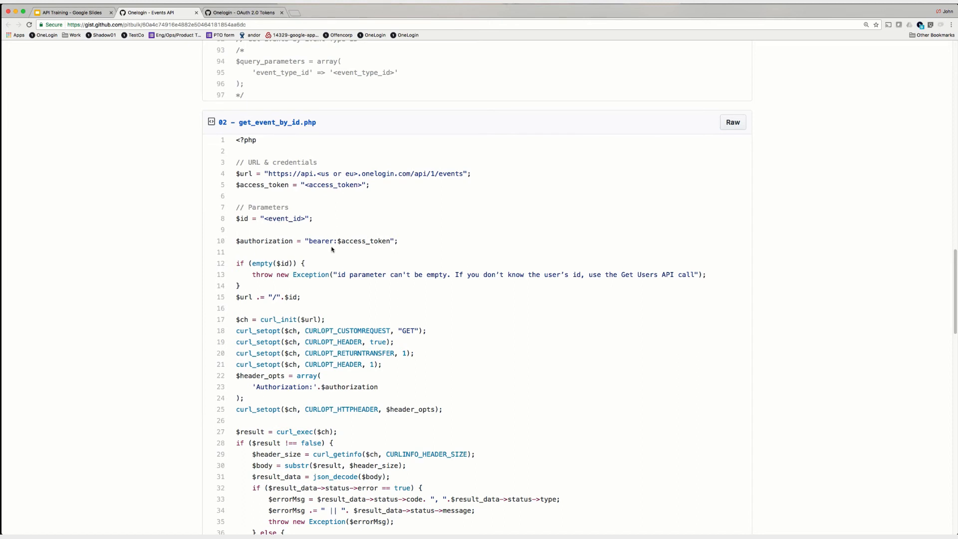
{"action": "scroll", "scroll_direction": "down", "scroll_amount": 3}
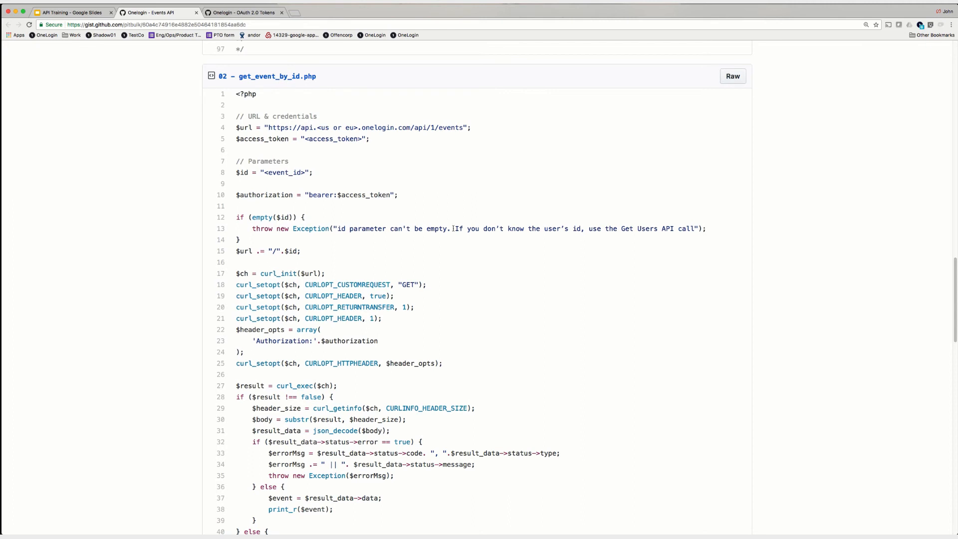
{"action": "scroll", "scroll_direction": "down", "scroll_amount": 3}
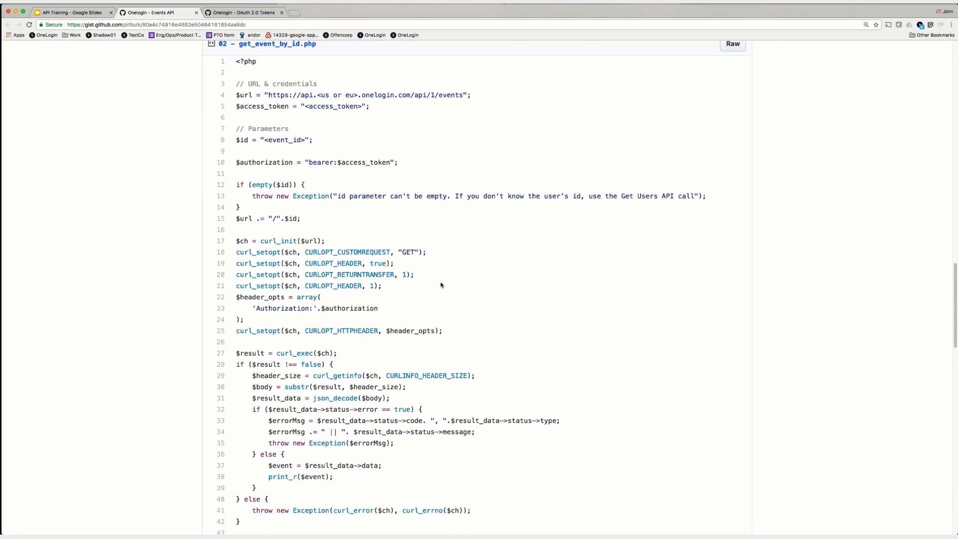
{"action": "mouse_move", "coordinate": [281, 225]}
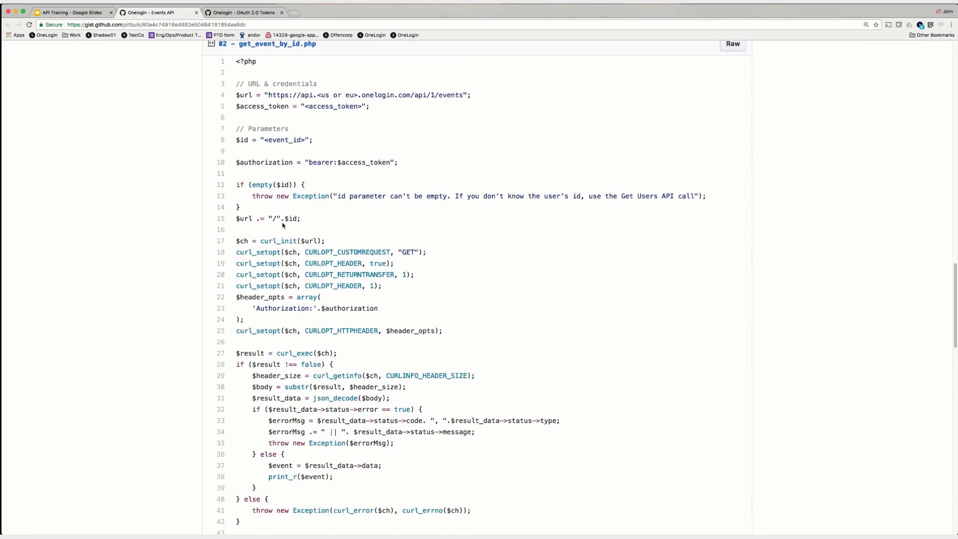
{"action": "scroll", "scroll_direction": "down", "scroll_amount": 3}
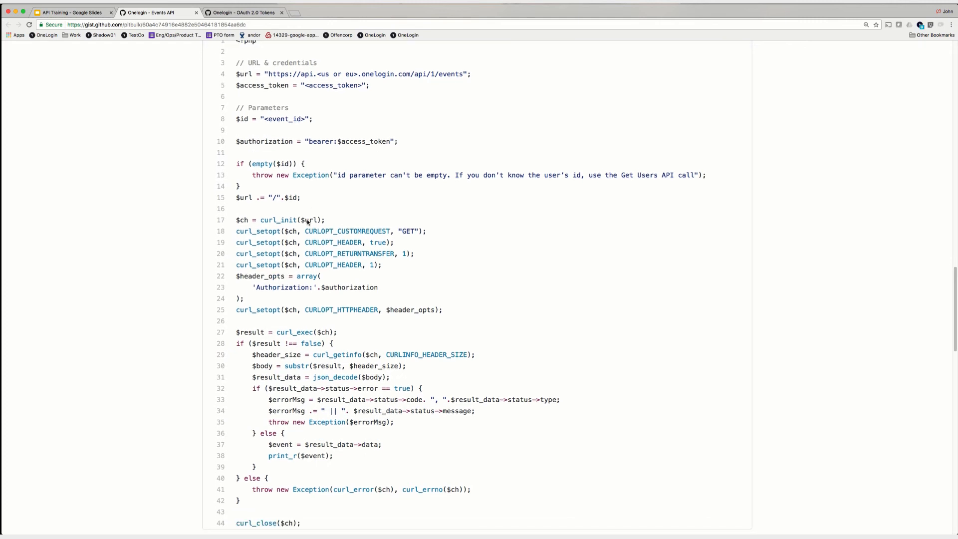
{"action": "mouse_move", "coordinate": [422, 279]}
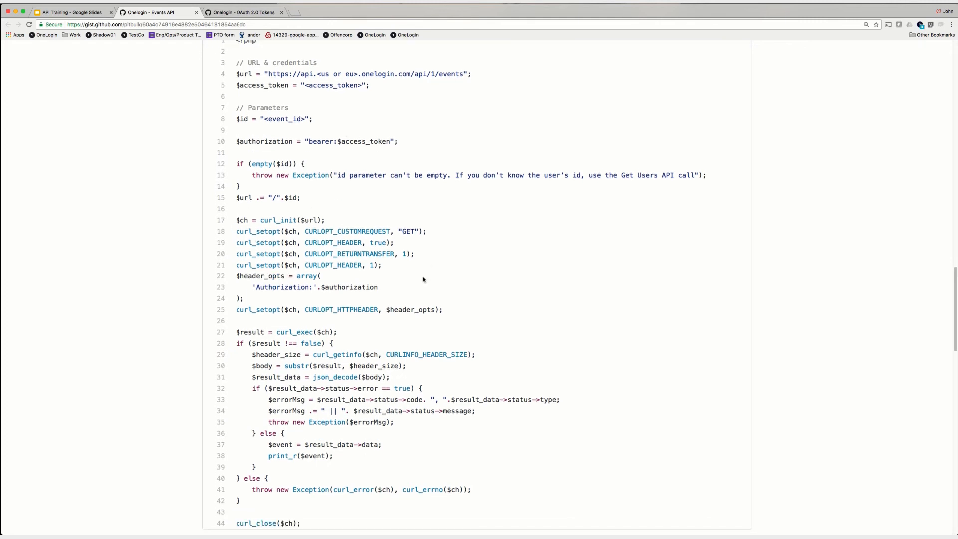
{"action": "scroll", "scroll_direction": "down", "scroll_amount": 3}
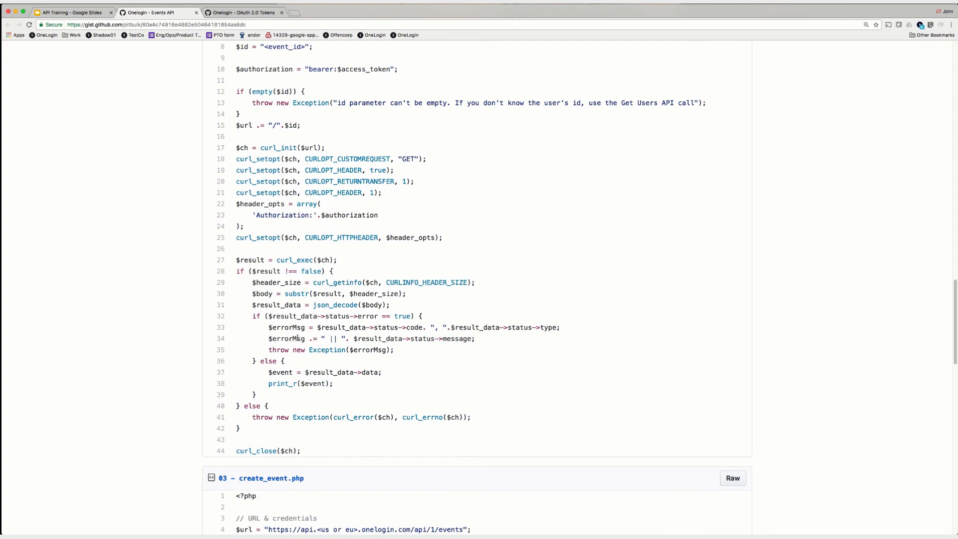
{"action": "mouse_move", "coordinate": [257, 347]}
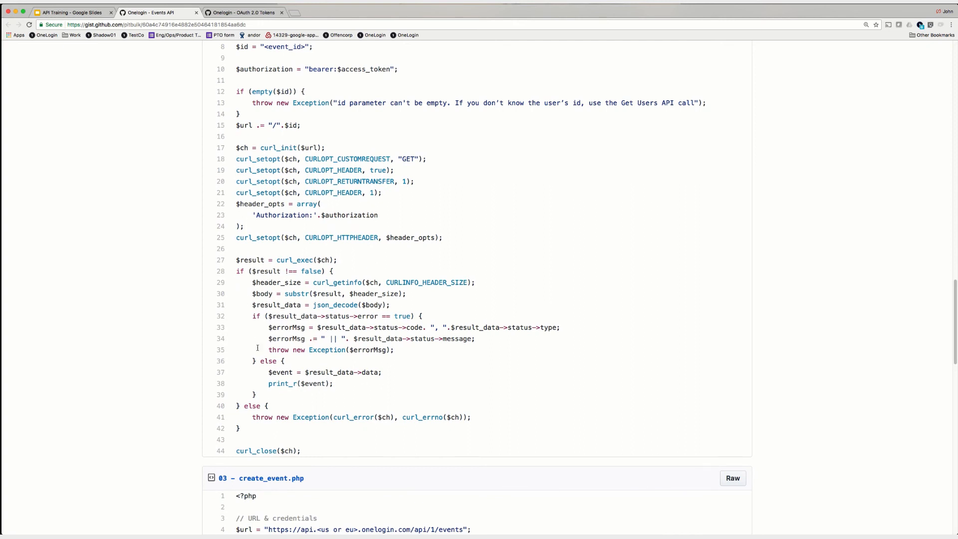
{"action": "scroll", "scroll_direction": "down", "scroll_amount": 3}
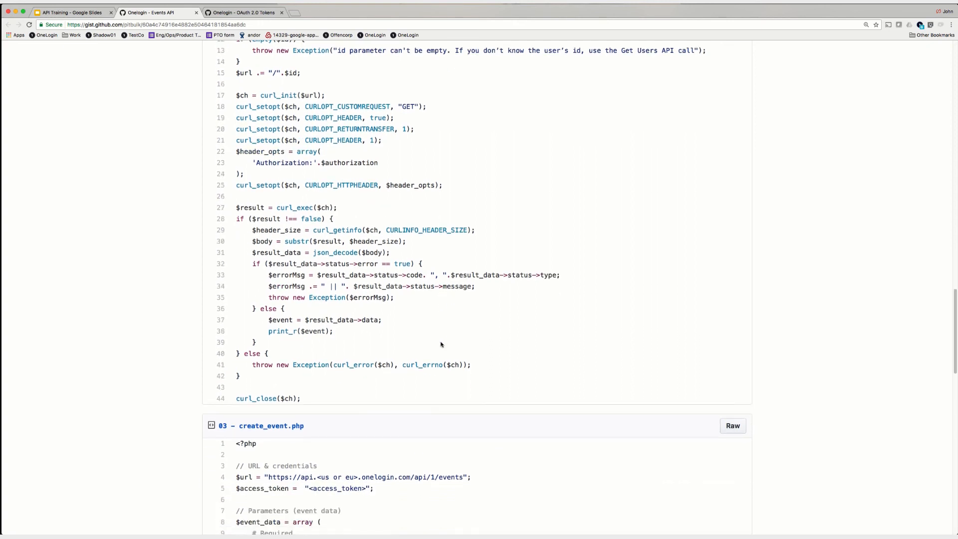
{"action": "scroll", "scroll_direction": "down", "scroll_amount": 3}
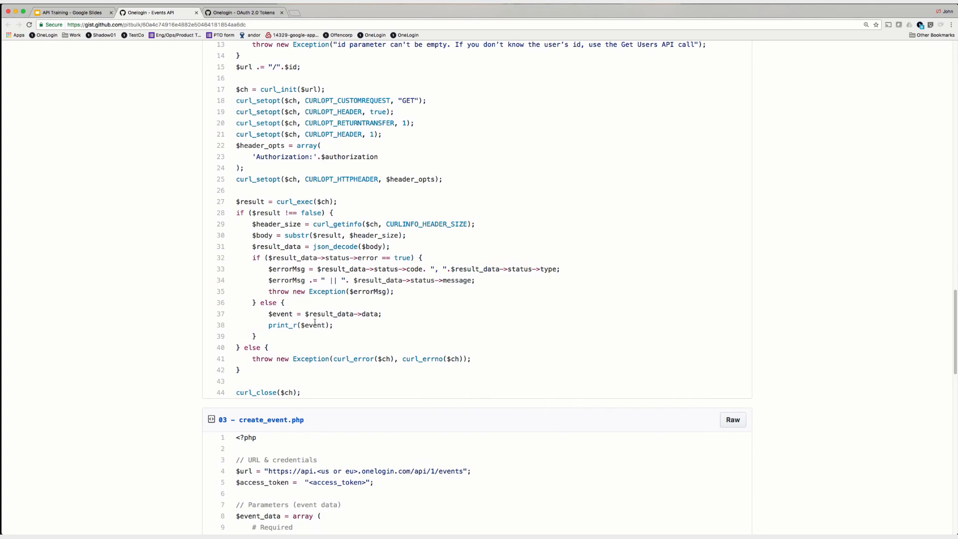
{"action": "mouse_move", "coordinate": [291, 321]}
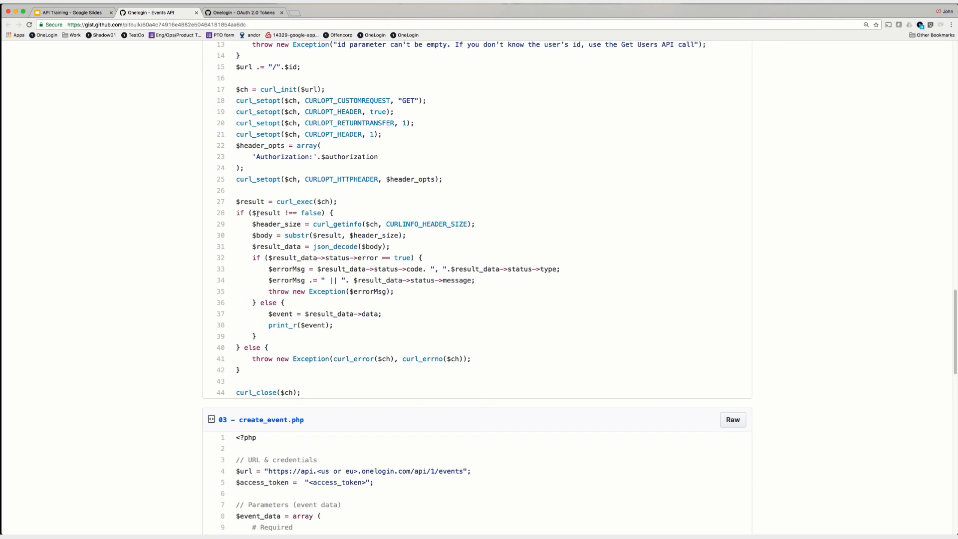
{"action": "mouse_move", "coordinate": [317, 335]}
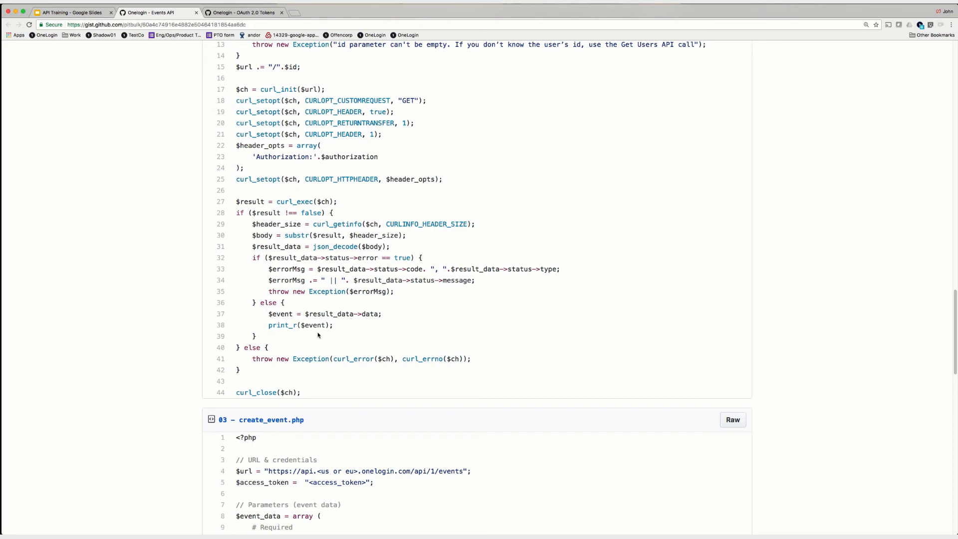